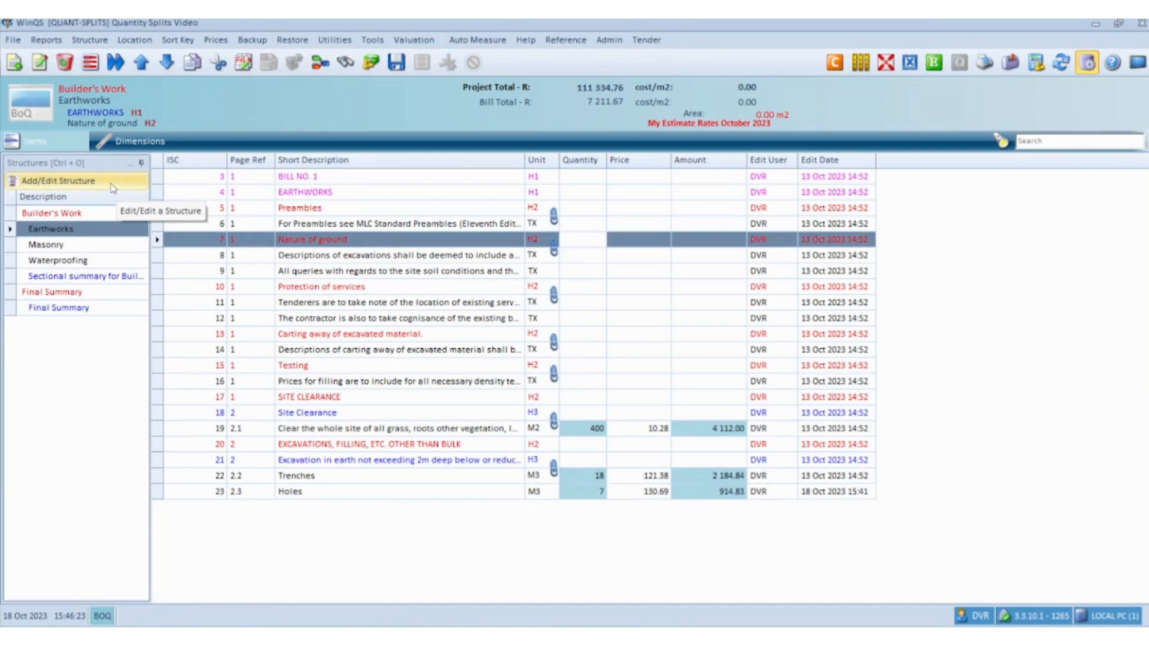
- Review the Earthworks bill's settings from the Section/Bill Structure list and cancel without changes
left_click(59, 180)
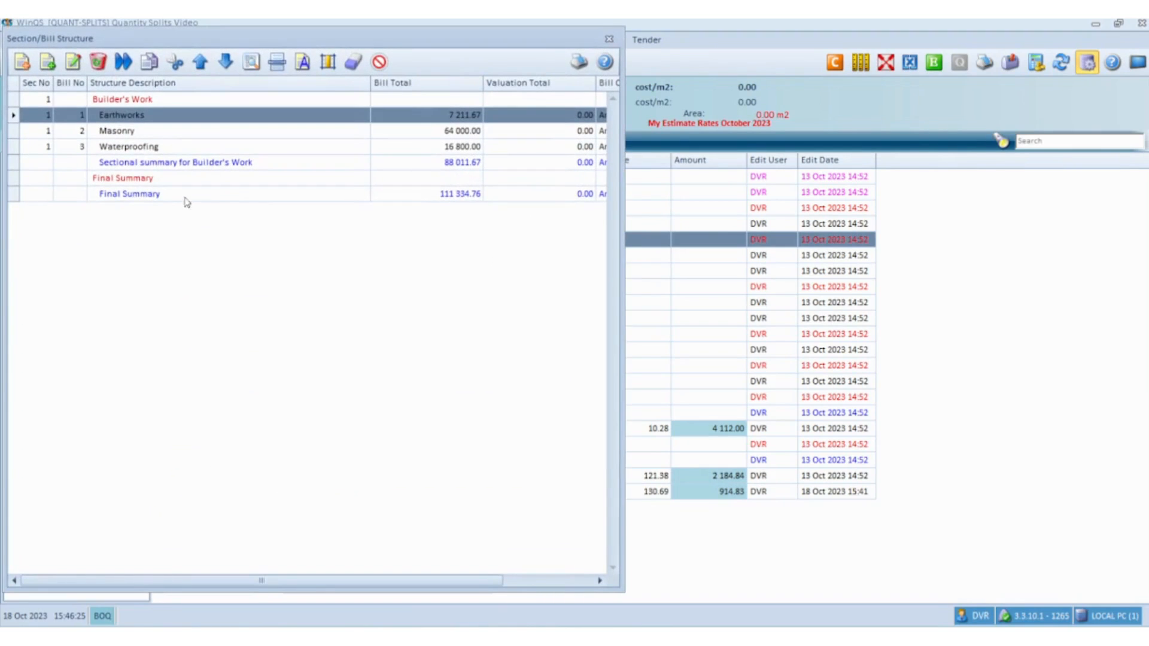
mouse_move(325, 183)
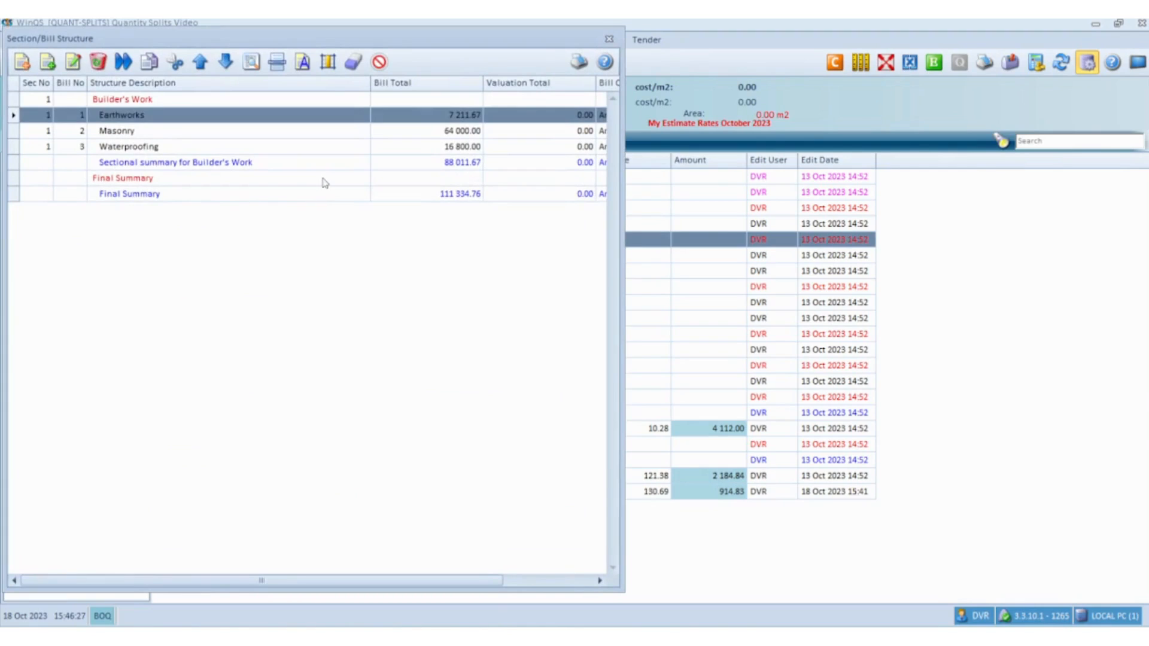
mouse_move(327, 61)
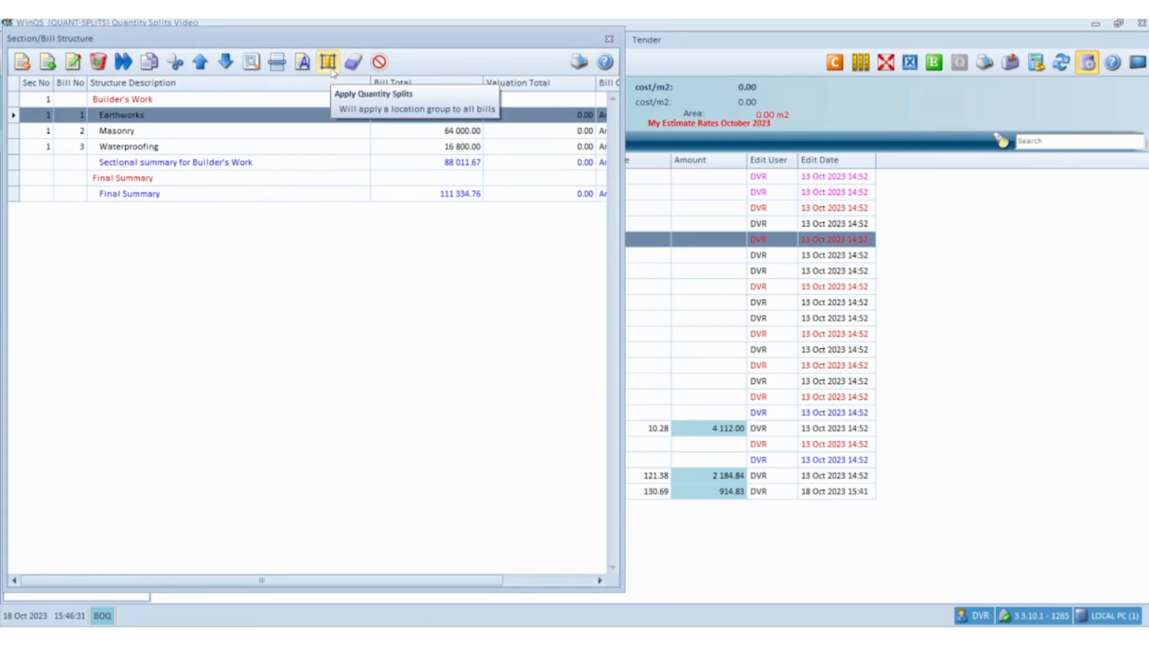
left_click(326, 61)
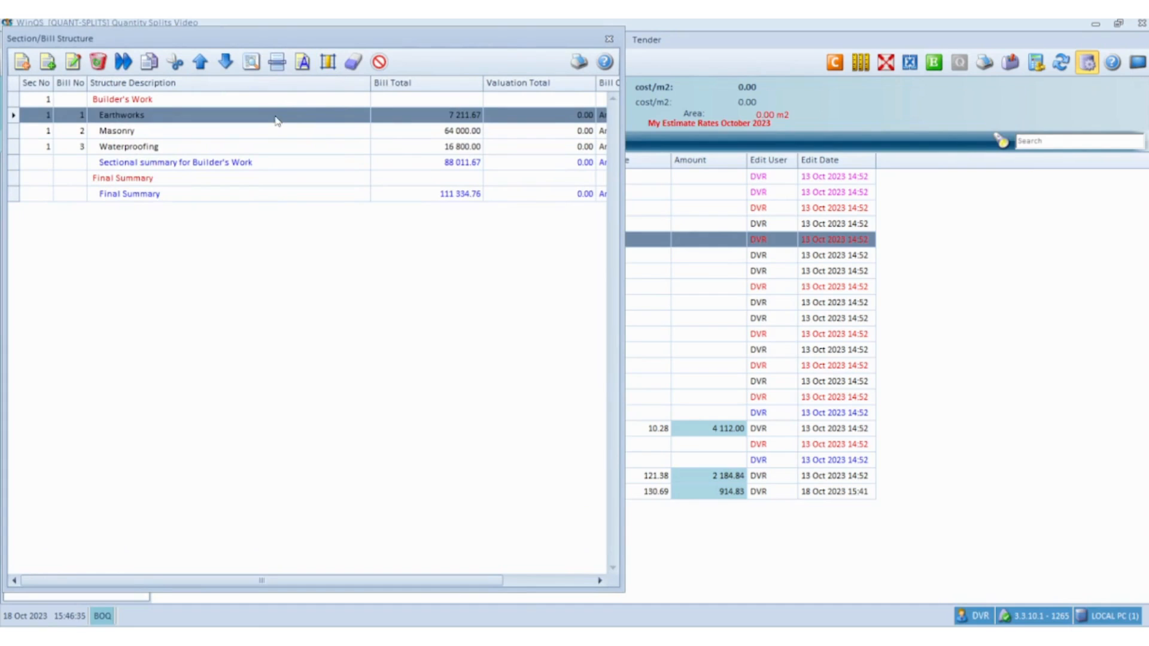
double_click(120, 115)
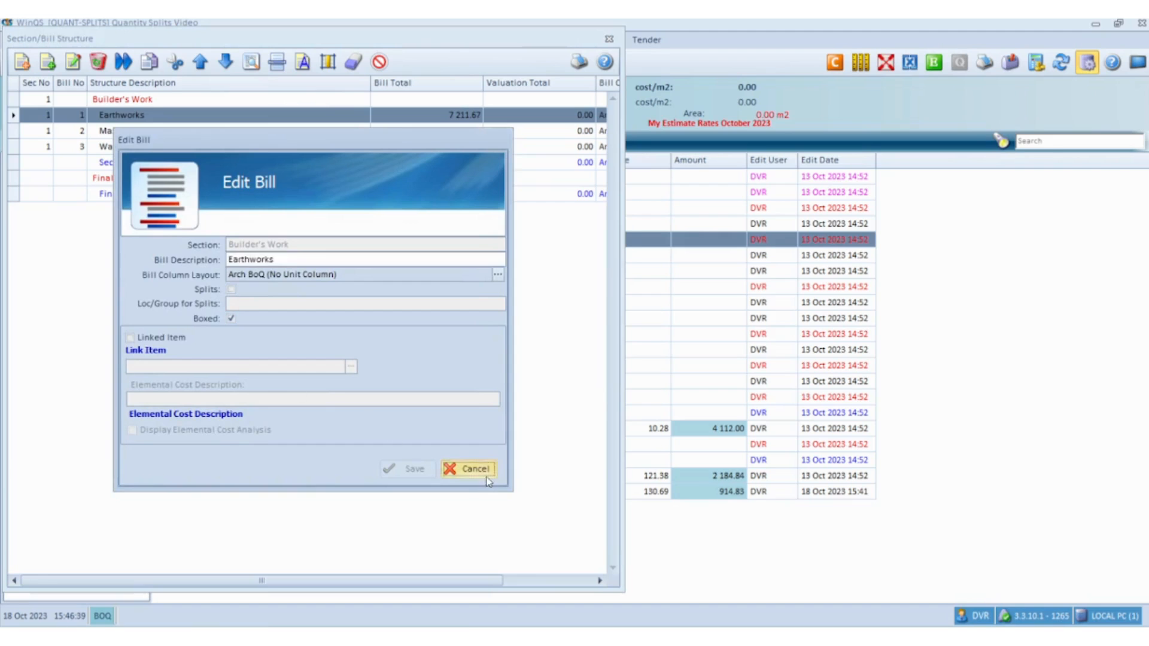
left_click(468, 467)
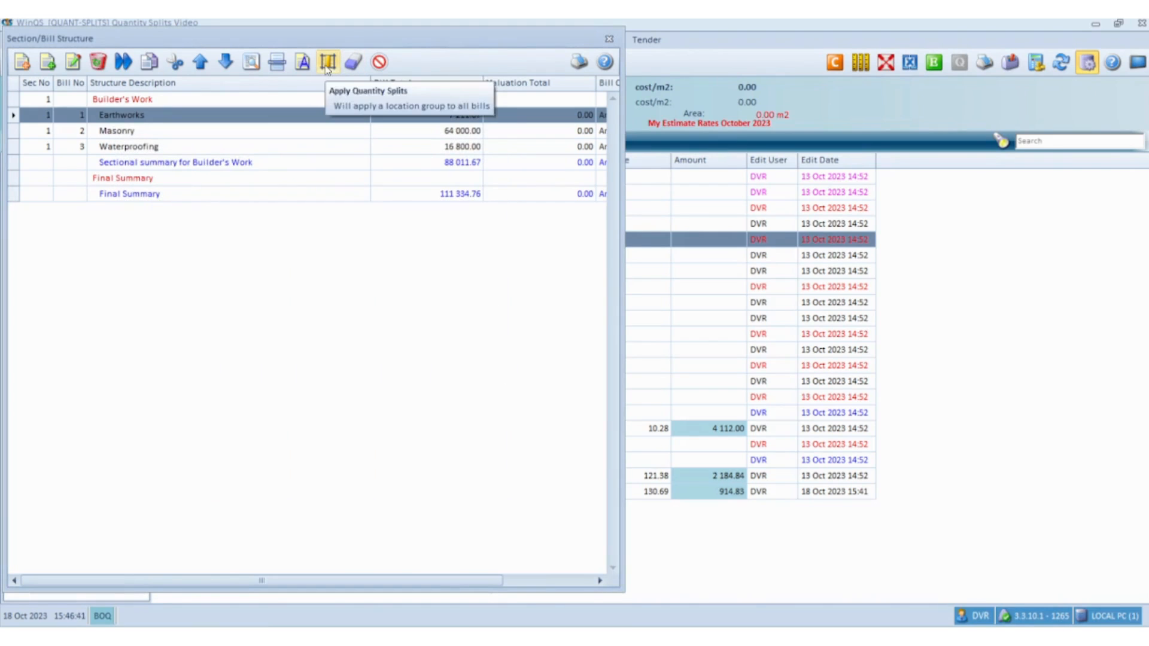
- Create the 'All Locations' group holding Ground Floor, First Floor and Guest House and save it
left_click(327, 61)
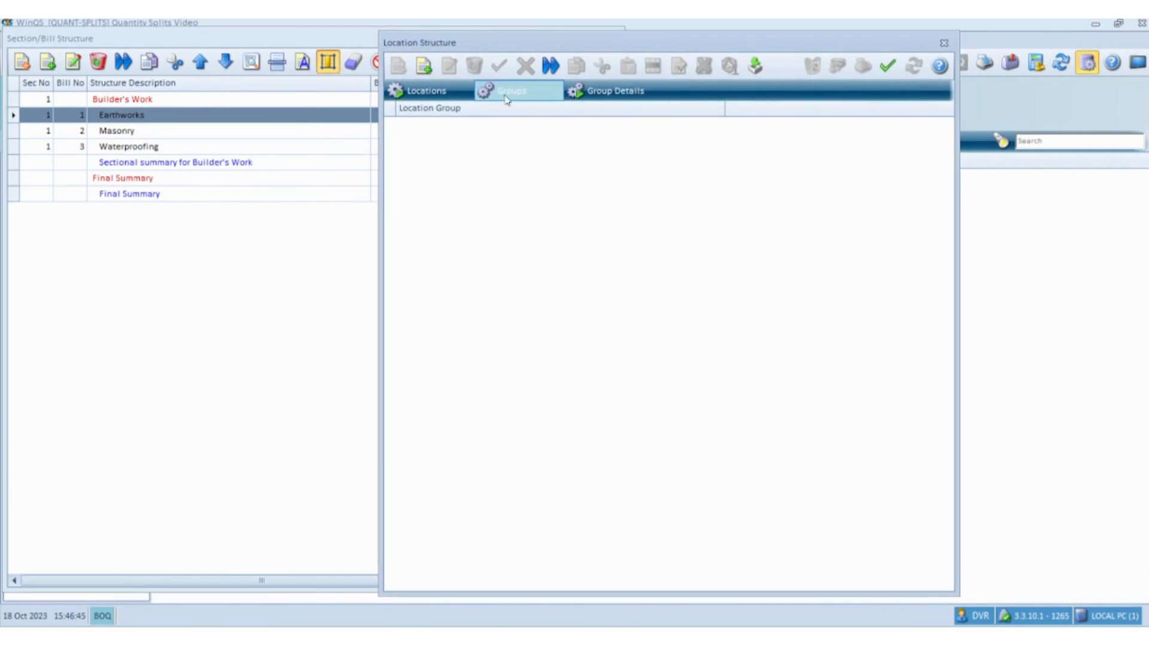
mouse_move(468, 142)
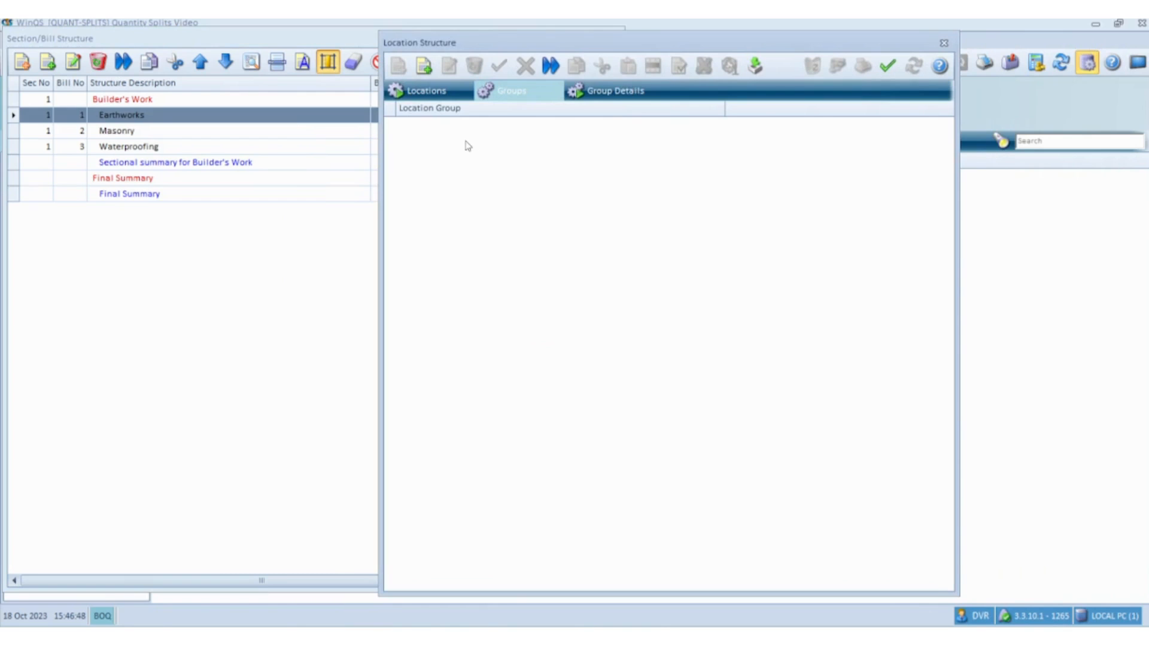
mouse_move(421, 122)
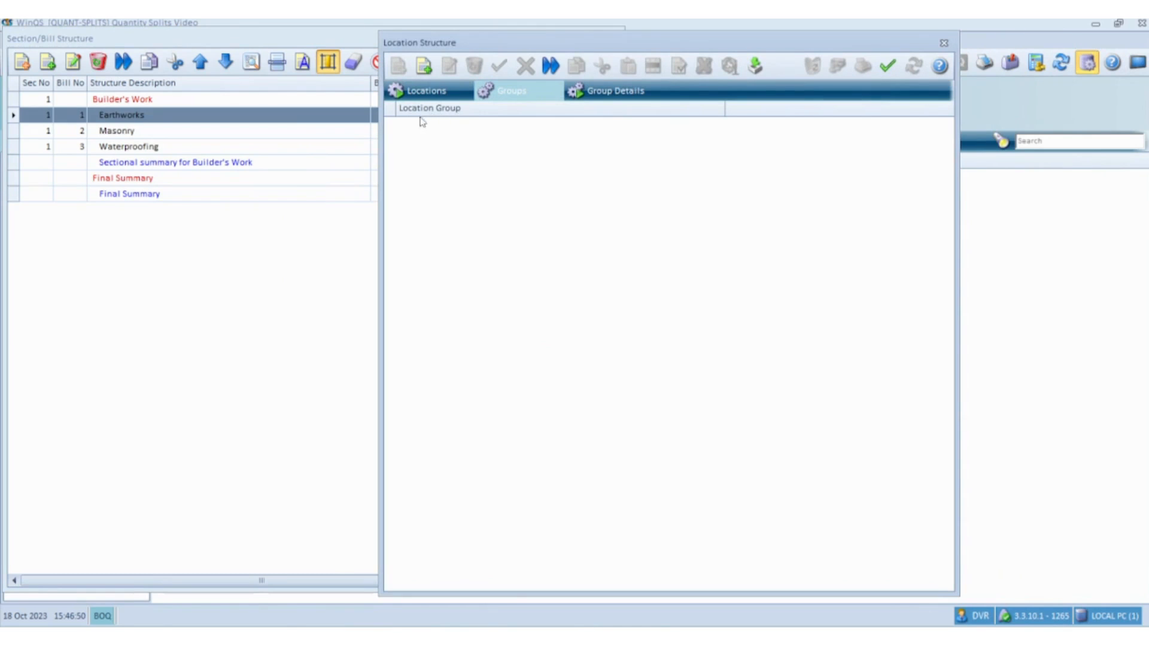
mouse_move(427, 139)
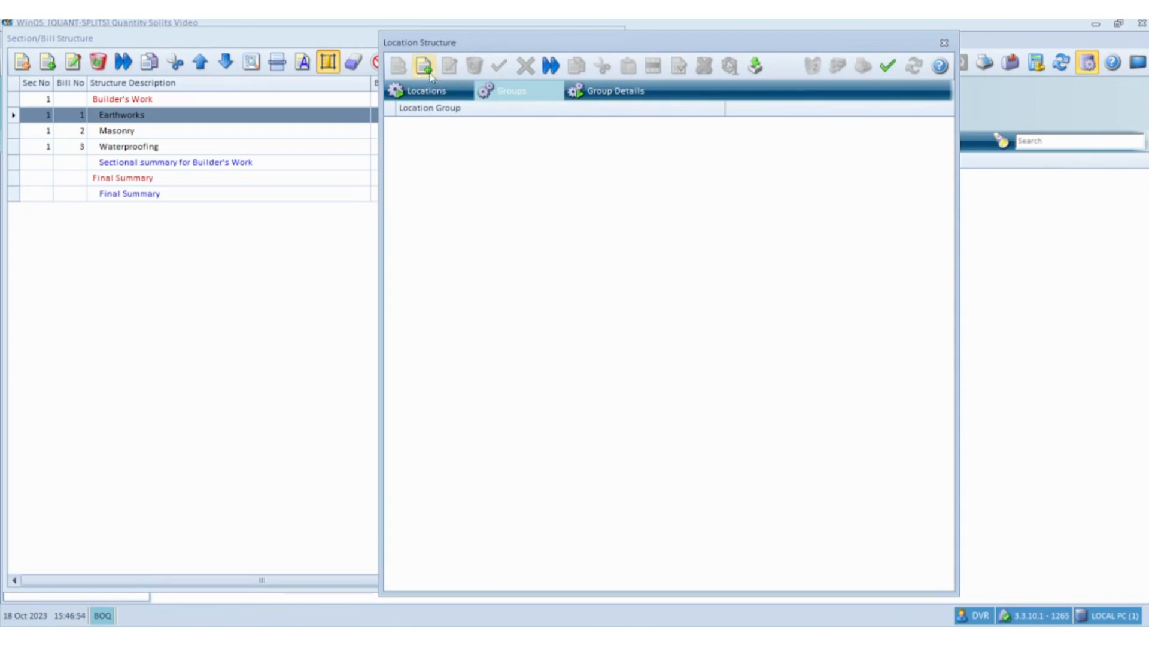
left_click(423, 64)
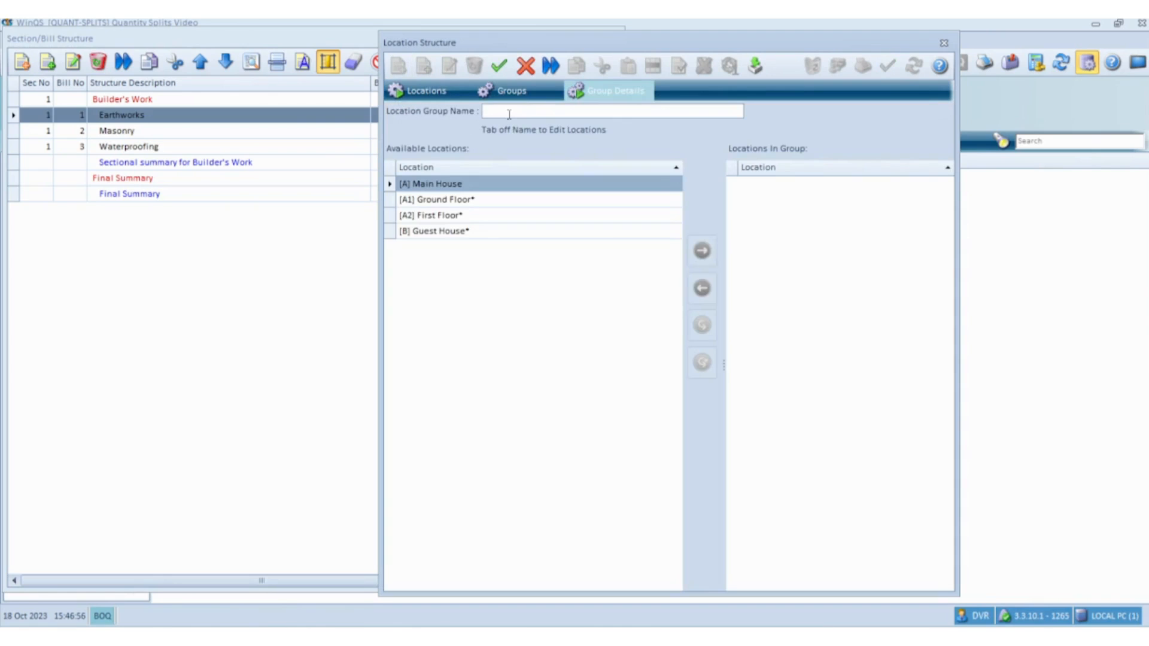
type("All Locations")
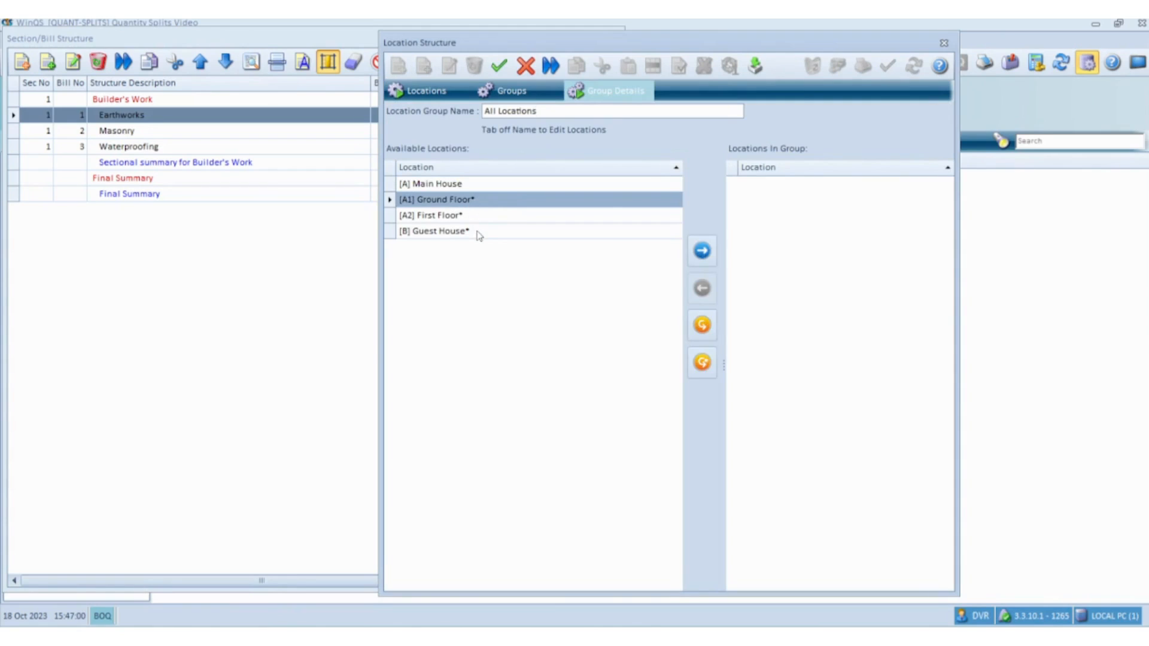
left_click(434, 231)
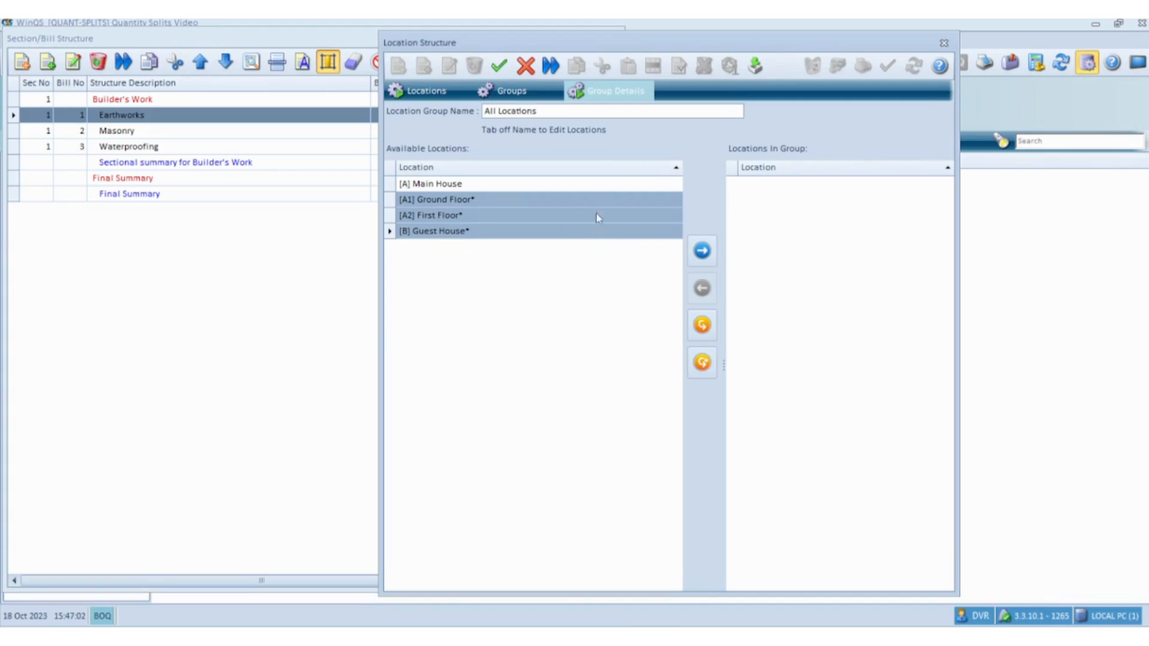
mouse_move(477, 209)
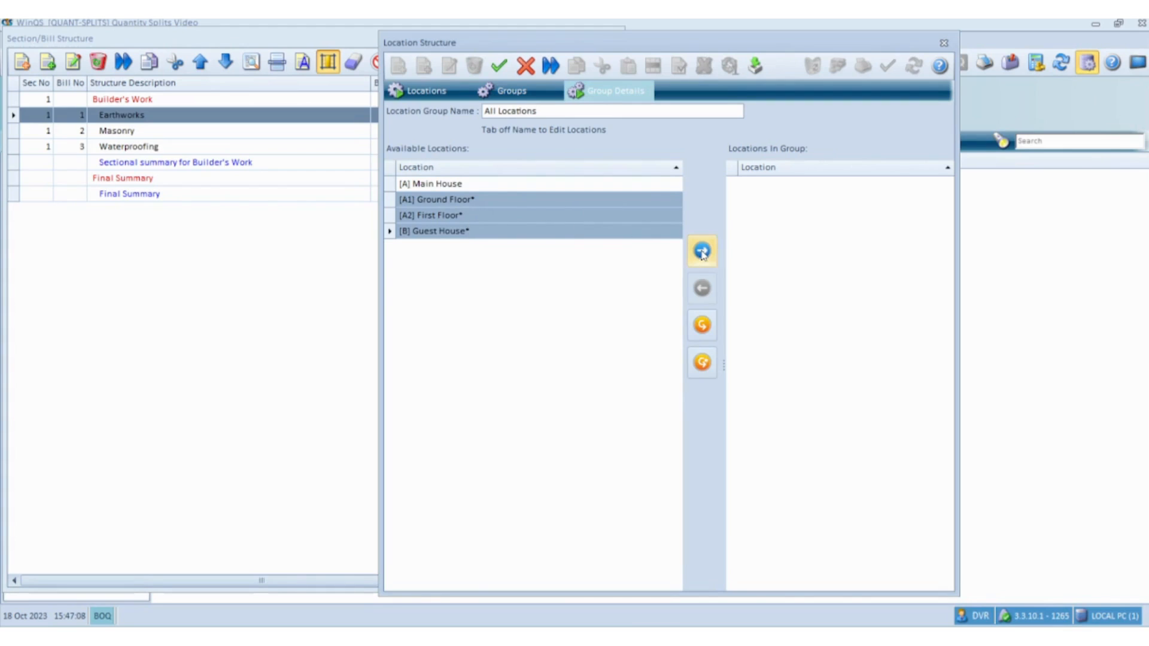
mouse_move(701, 251)
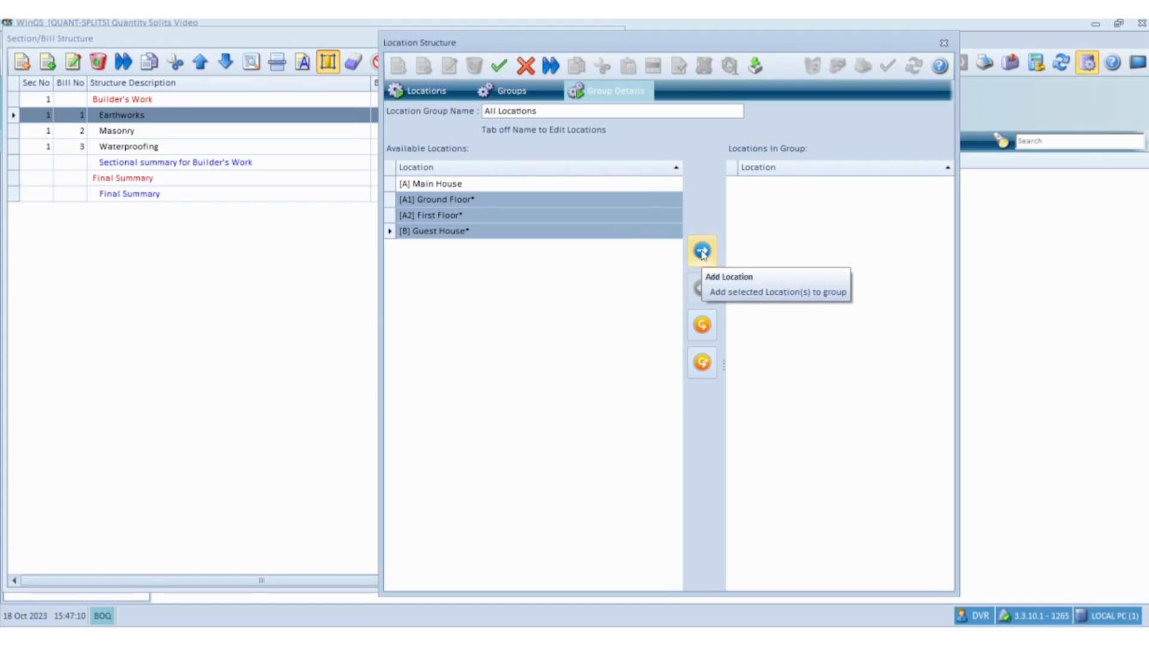
left_click(701, 250)
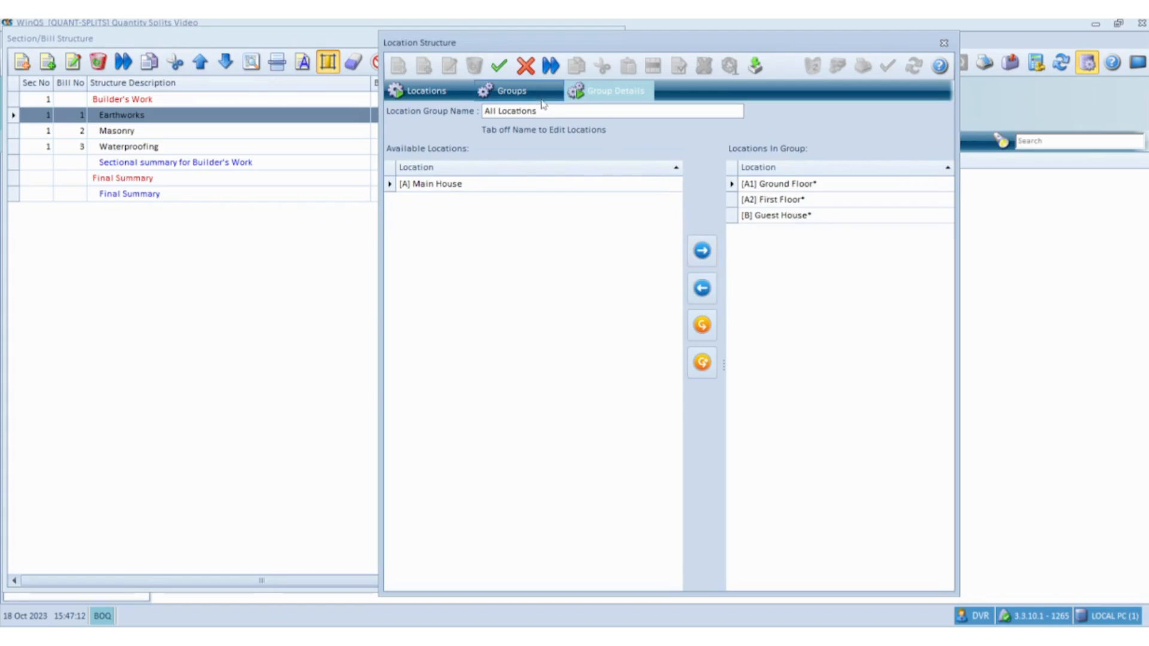
left_click(511, 90)
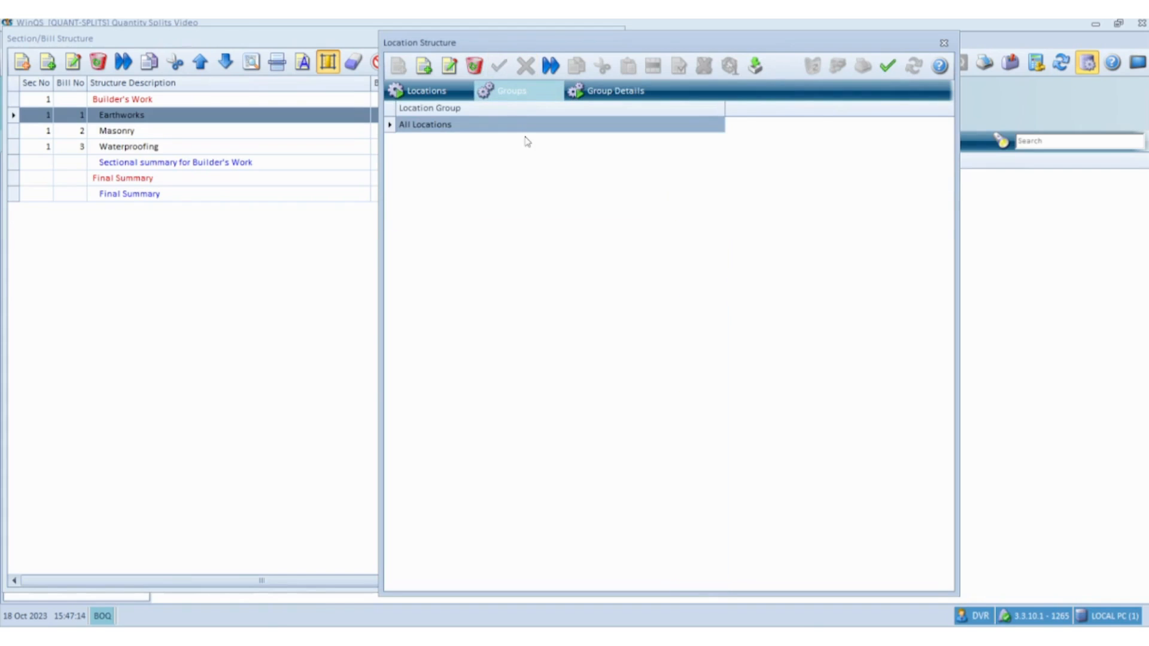
mouse_move(561, 144)
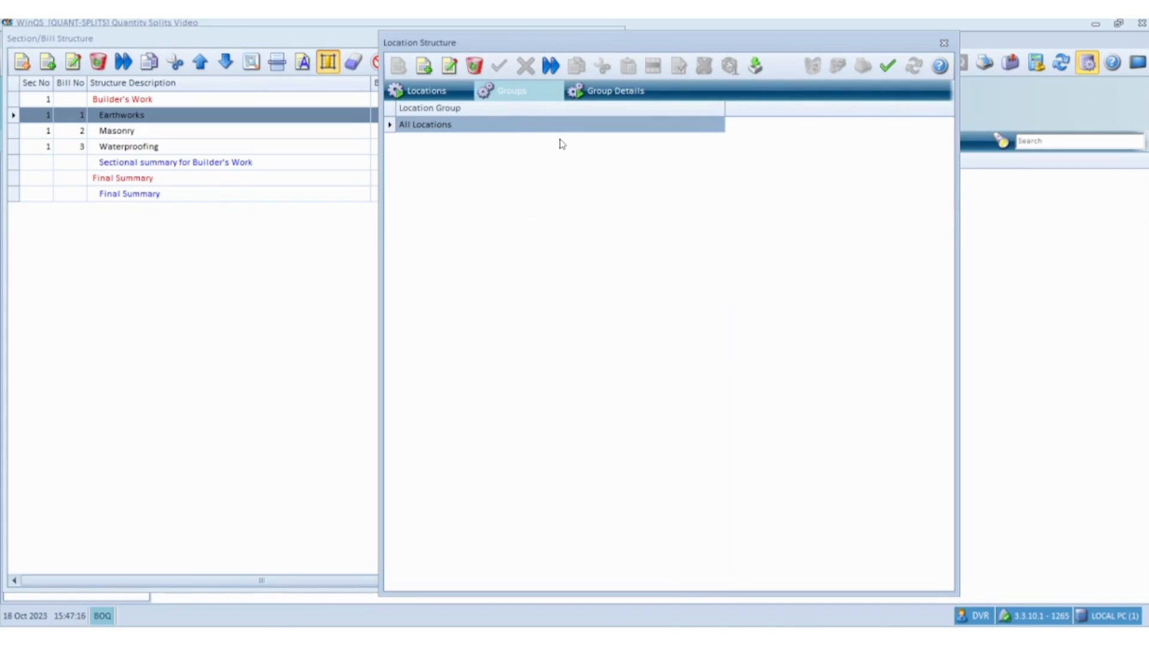
mouse_move(780, 128)
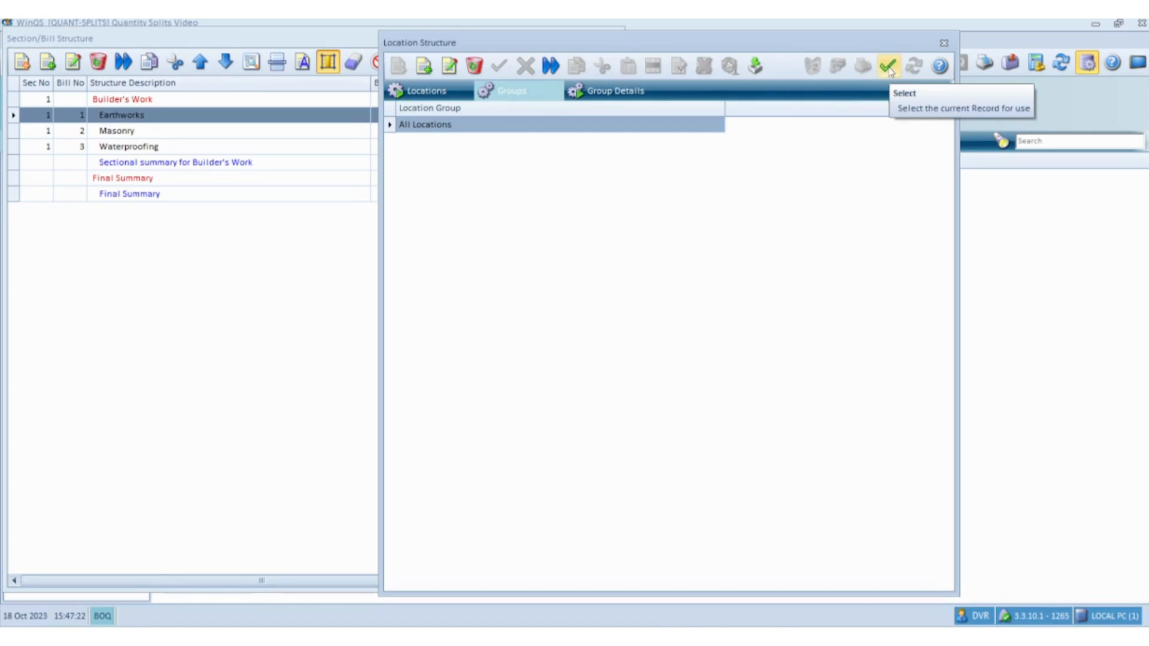
- Allocate All Locations as splits to Earthworks, Masonry and Waterproofing, then close the structure window
left_click(889, 65)
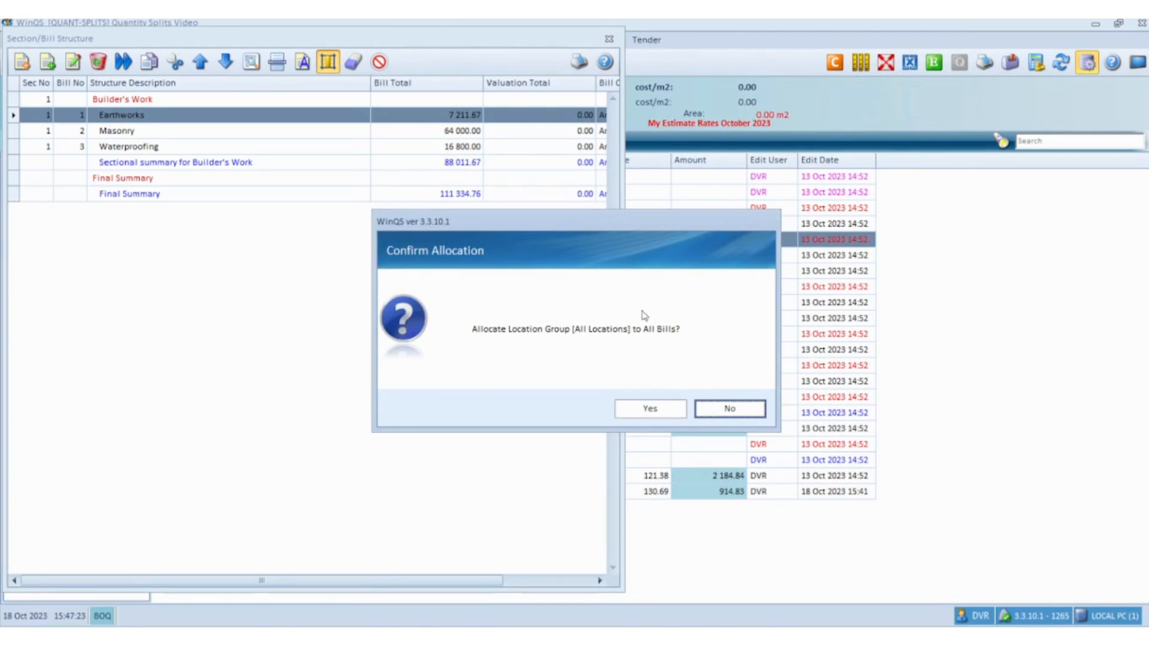
mouse_move(656, 403)
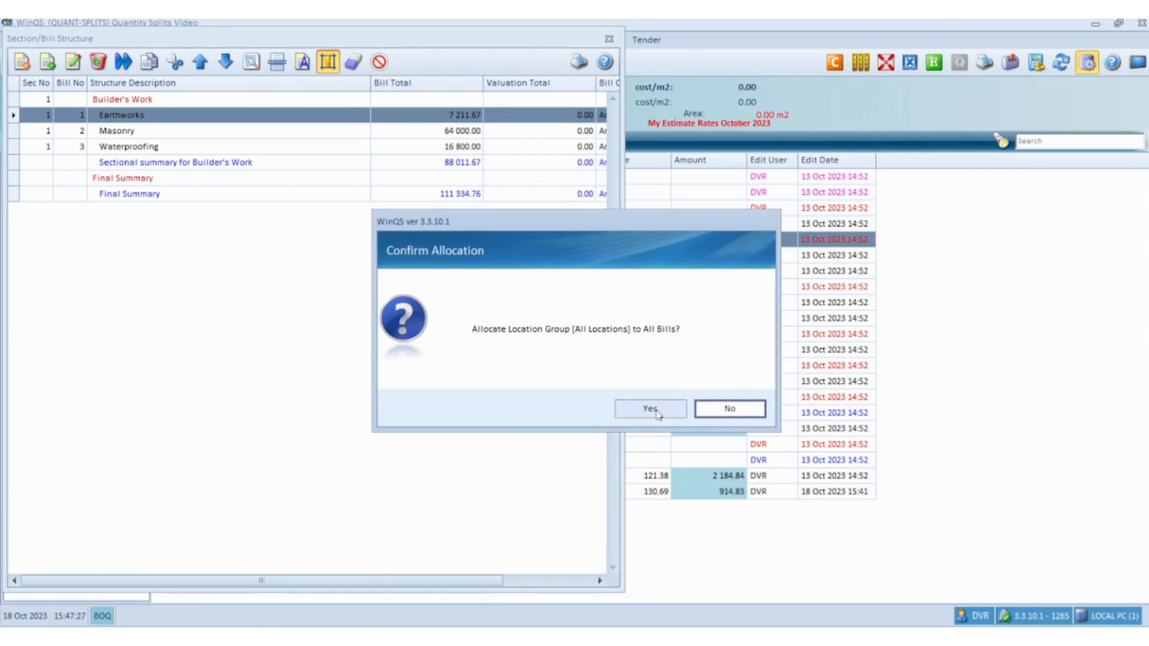
left_click(648, 408)
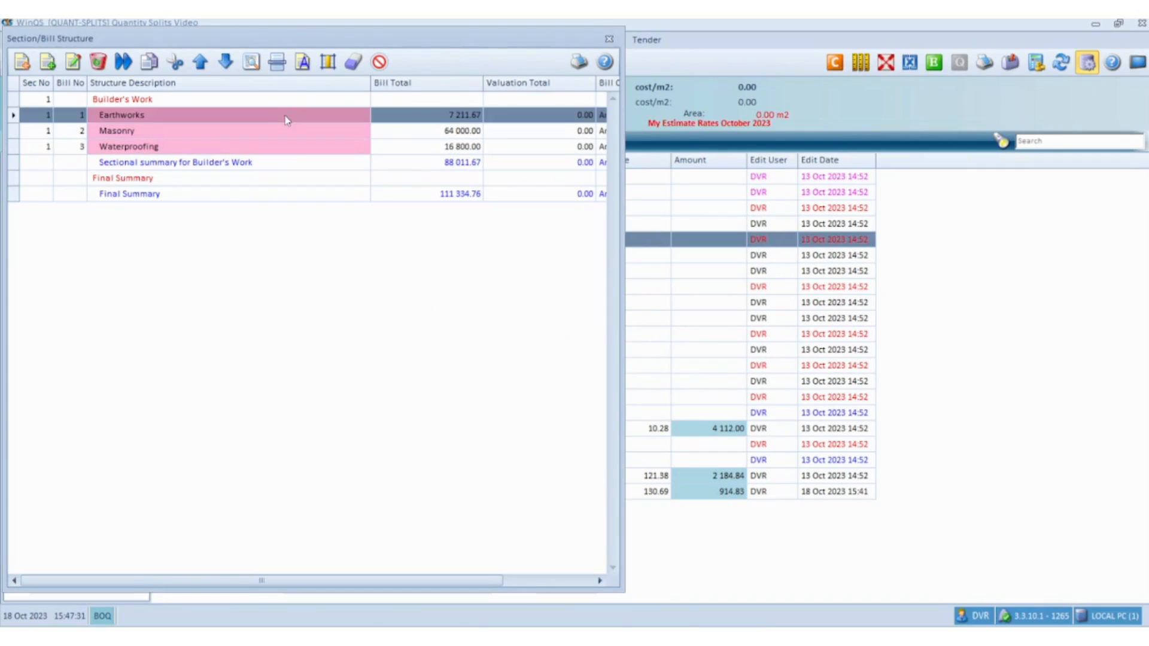
mouse_move(326, 155)
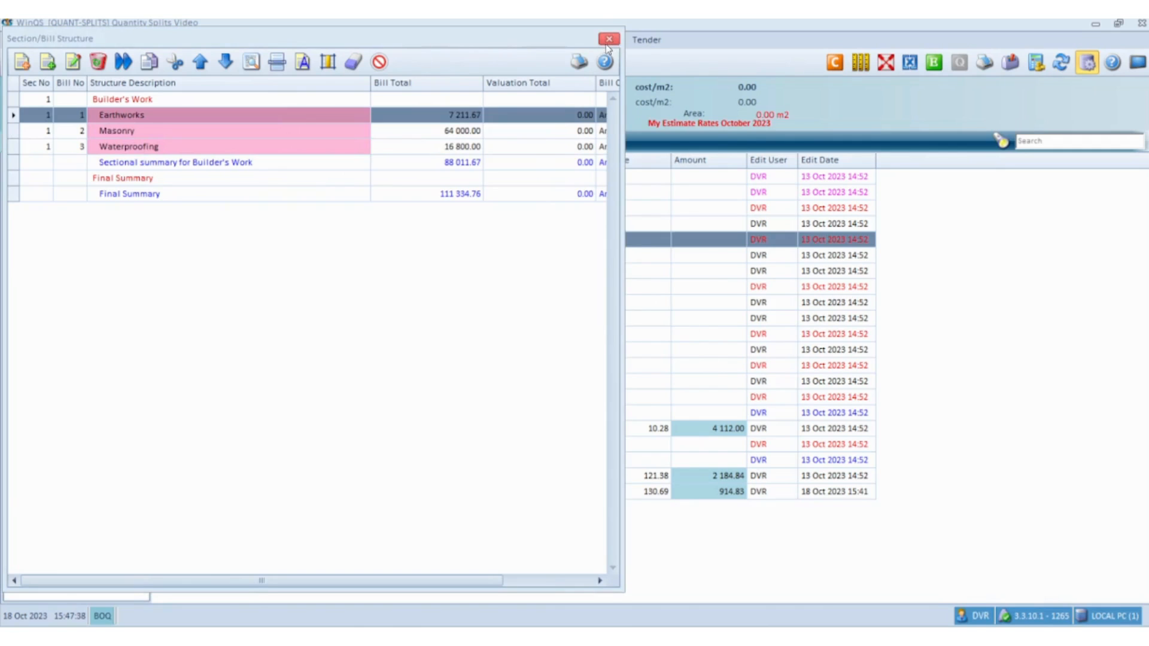
left_click(609, 38)
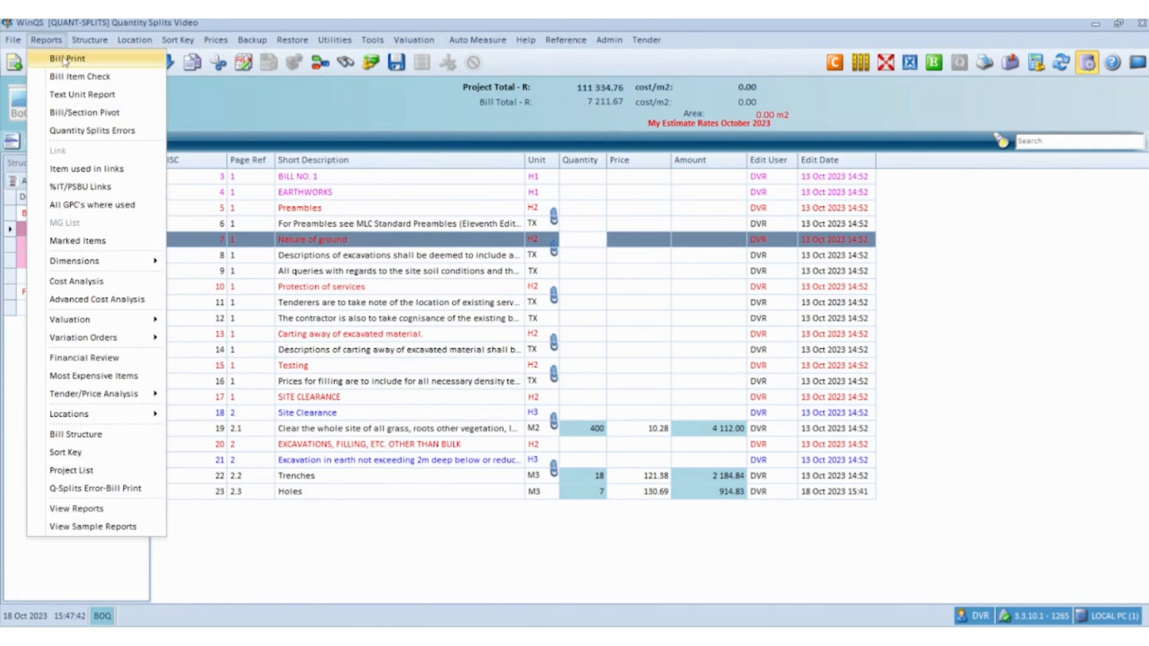
- Preview the Earthworks bill print without the check report, review both pages of split quantities, then close it
left_click(65, 59)
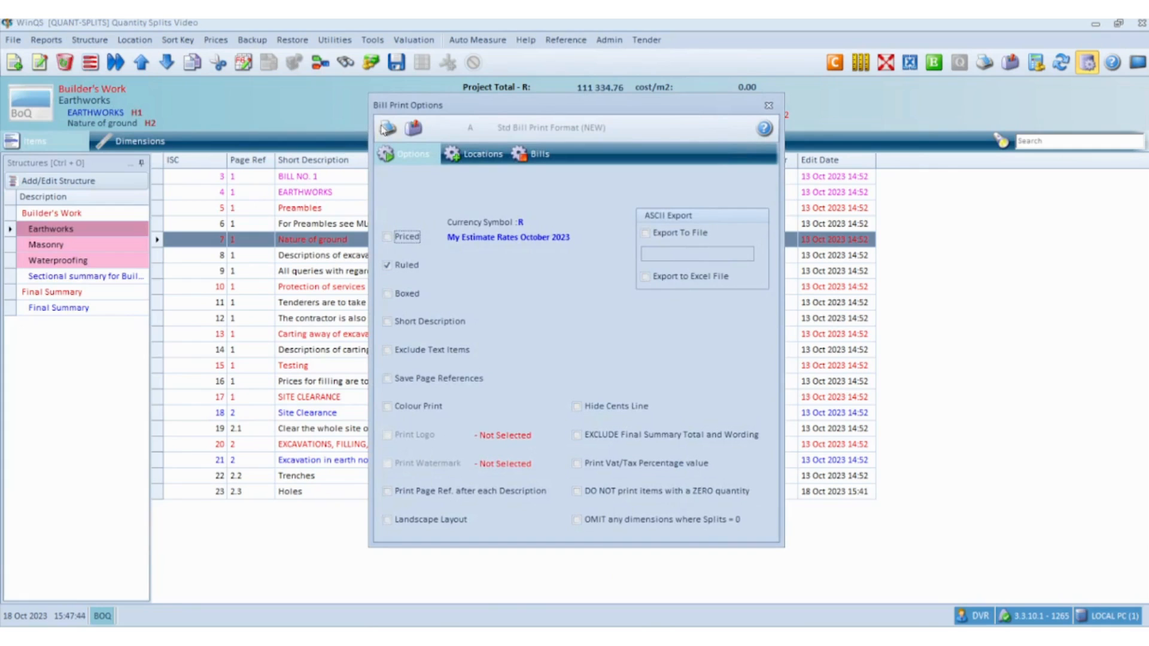
left_click(386, 128)
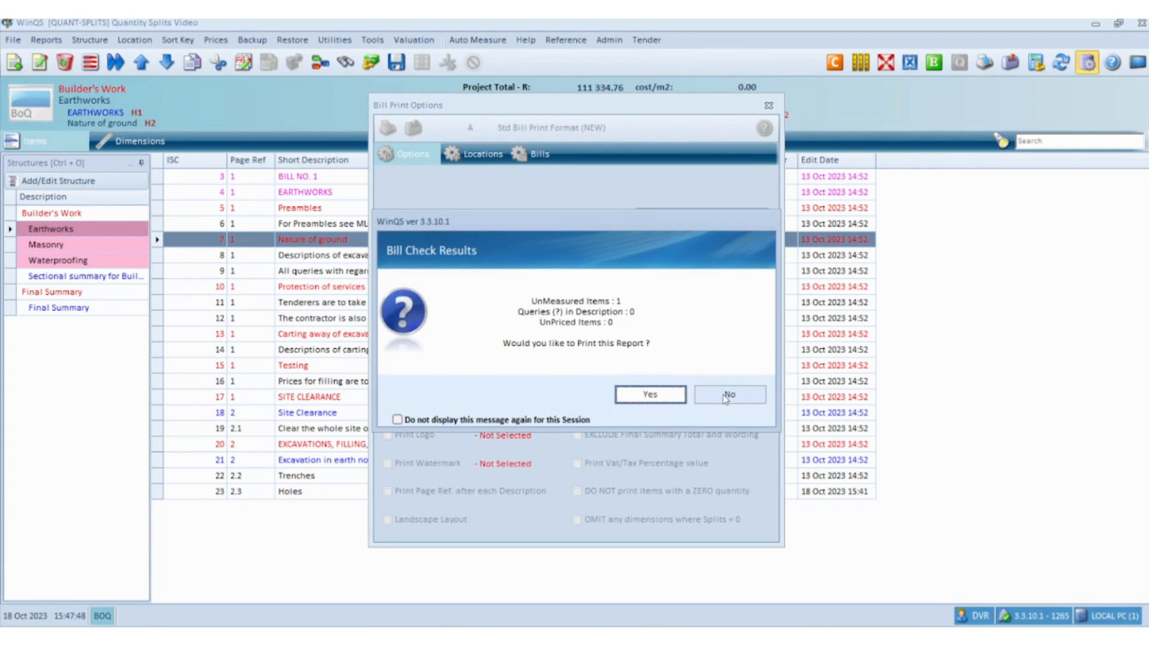
left_click(728, 393)
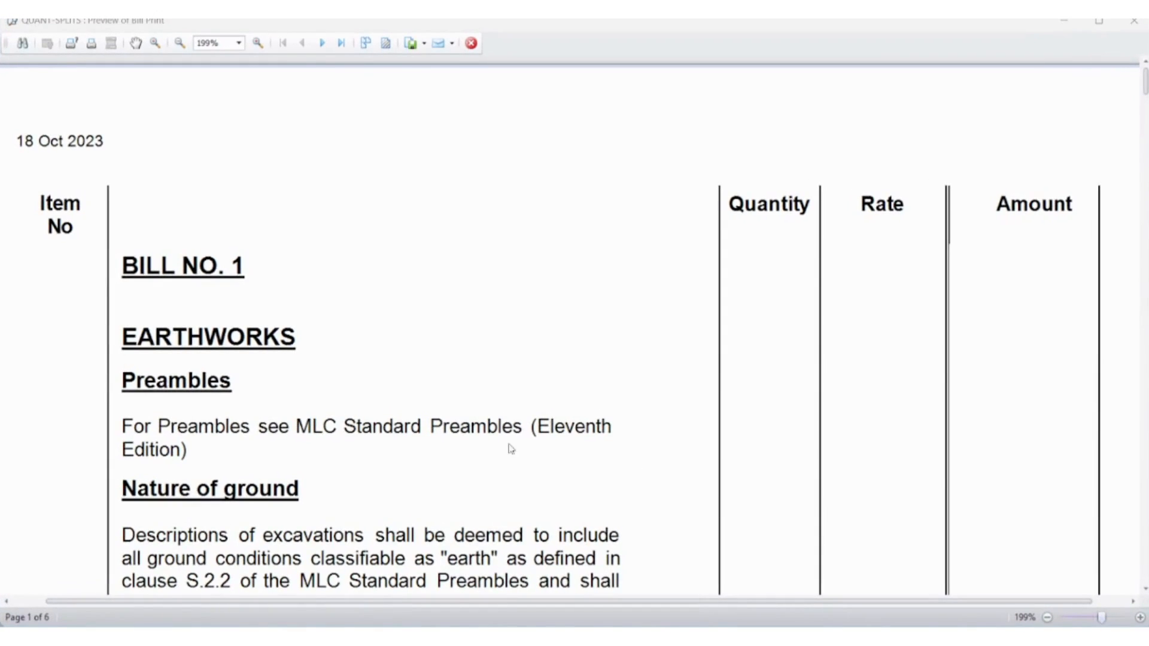
scroll("down", 3)
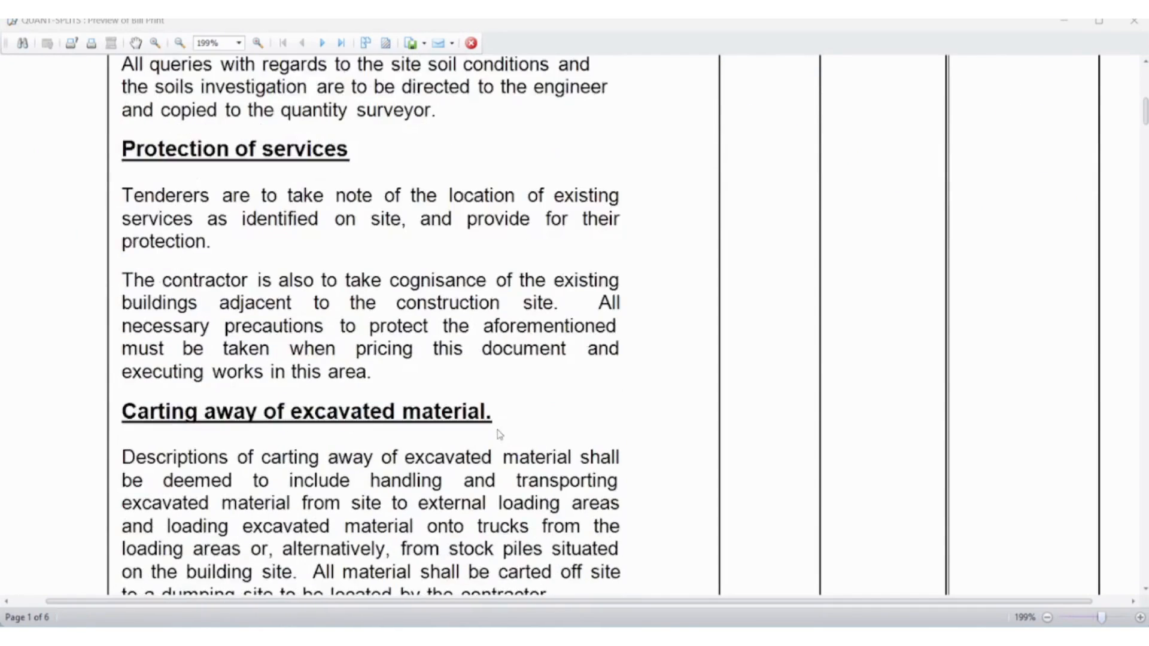
scroll("down", 3)
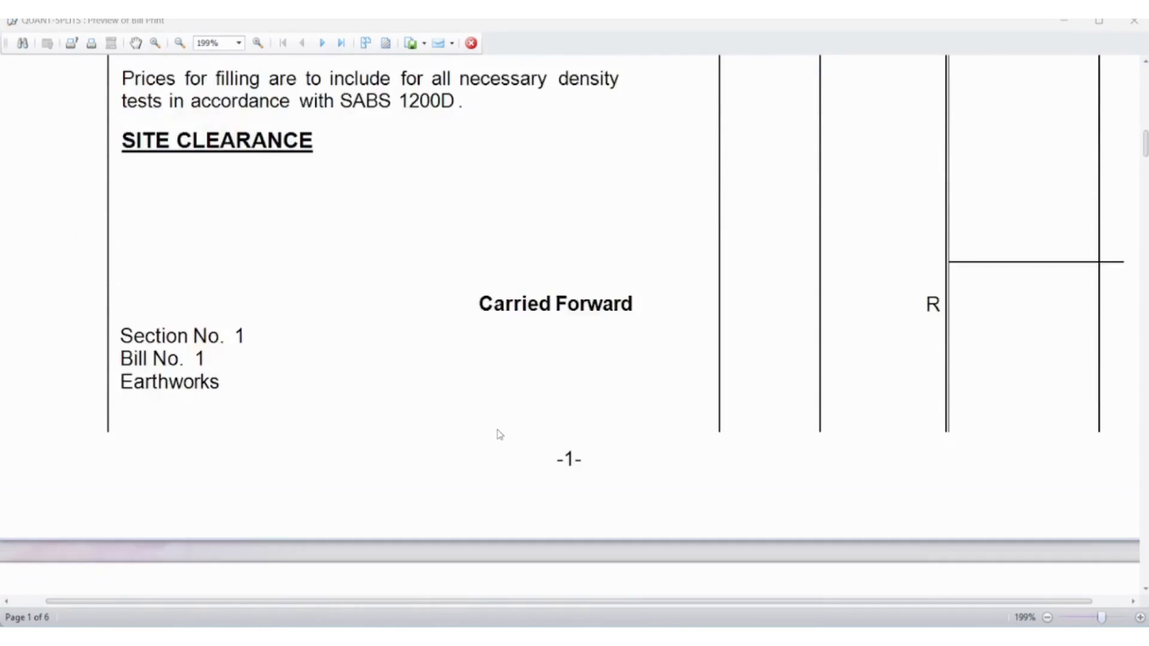
left_click(322, 43)
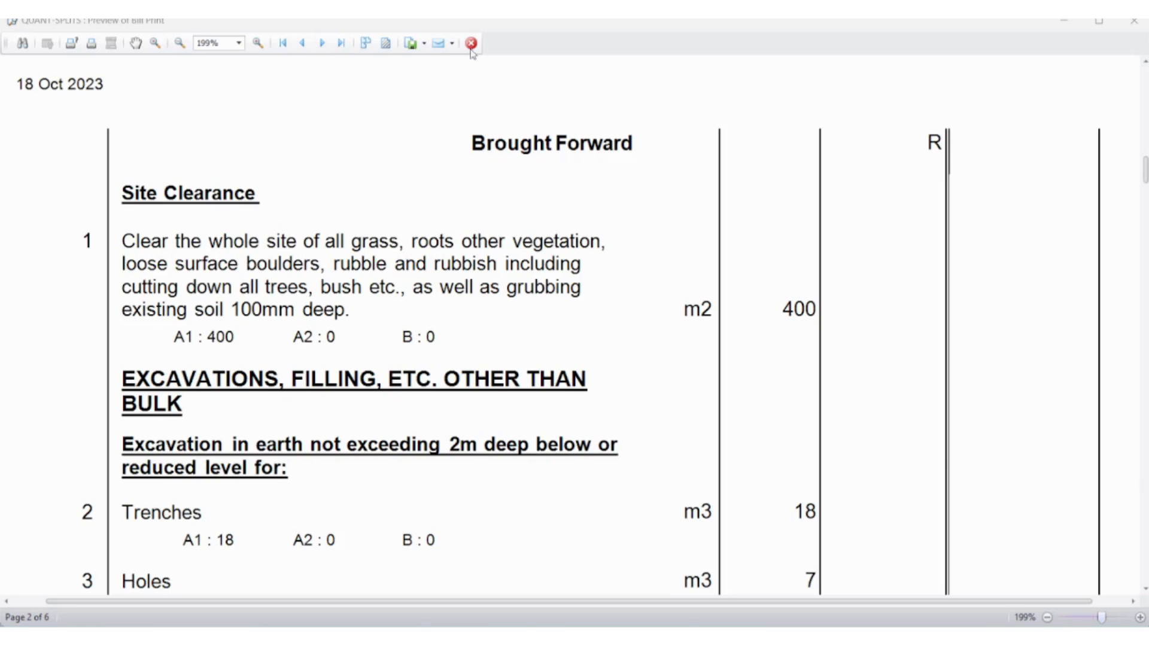
left_click(472, 43)
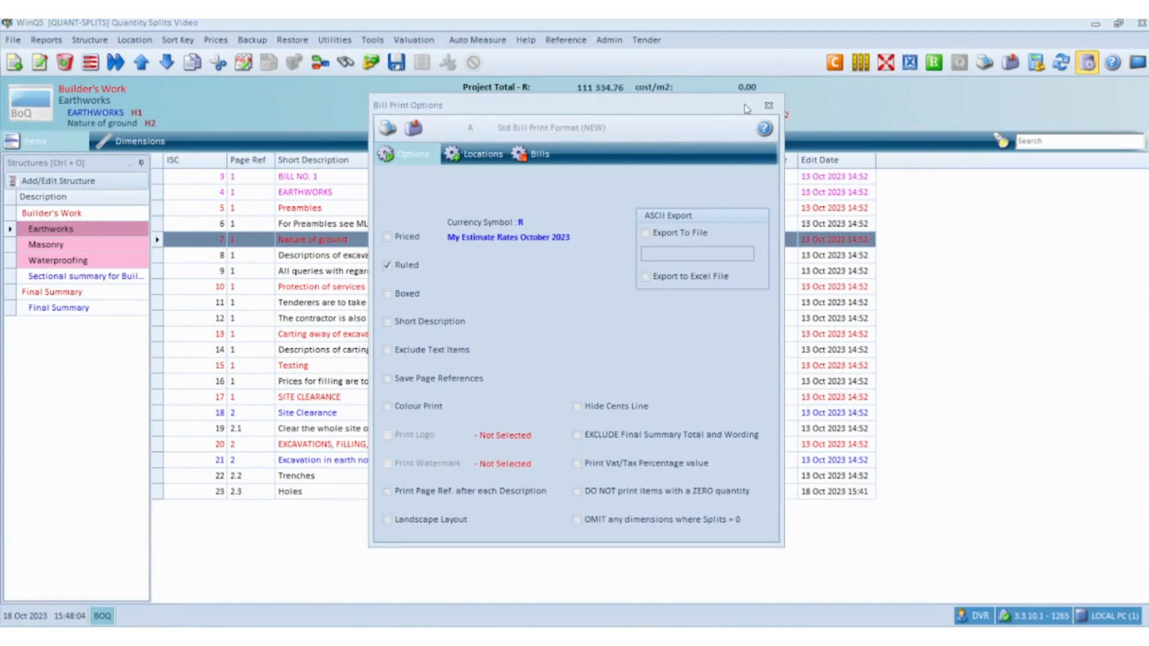
left_click(768, 106)
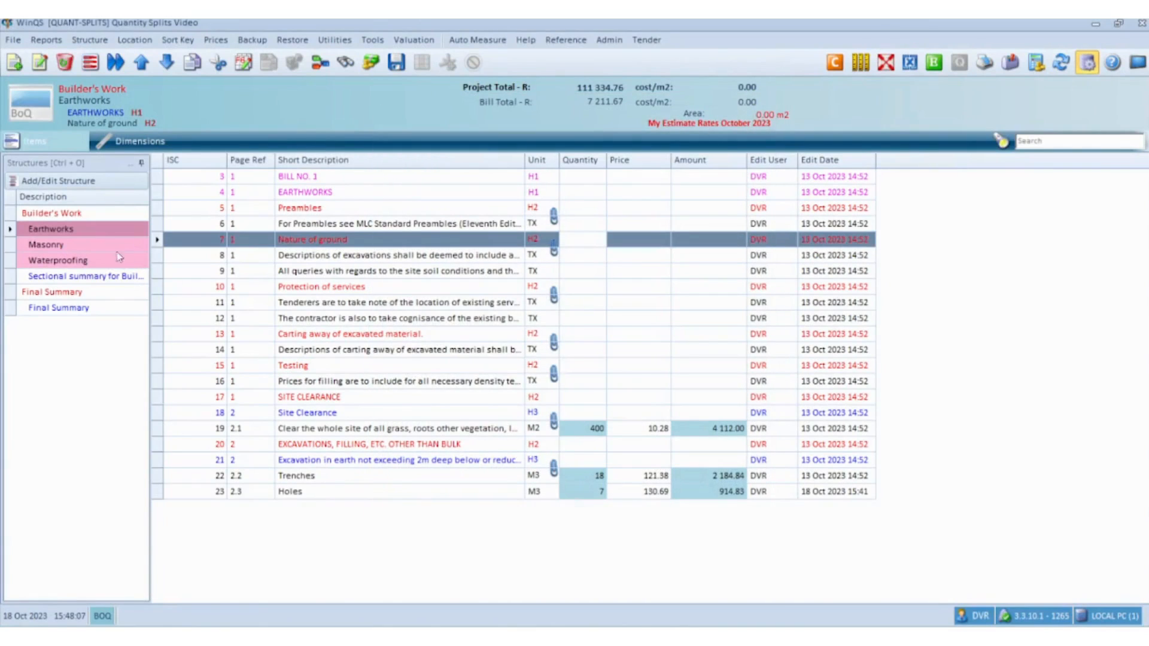
- Add location C 'External Work' in the Masonry bill's Location Structure and save it
left_click(45, 244)
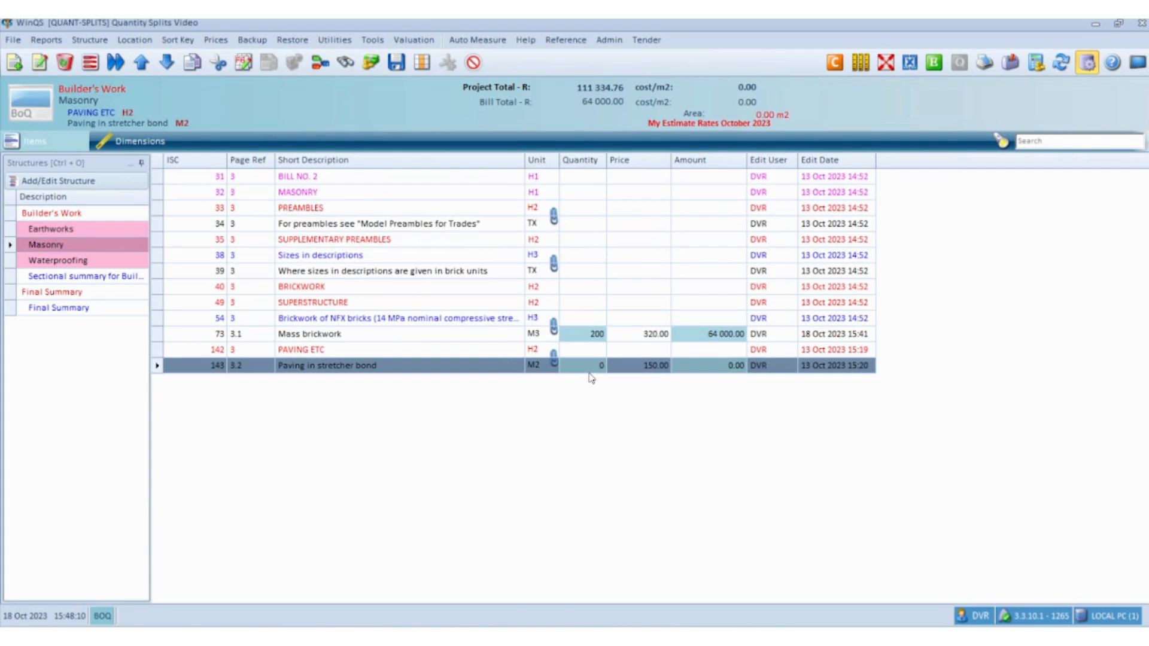
left_click(138, 141)
type("External W")
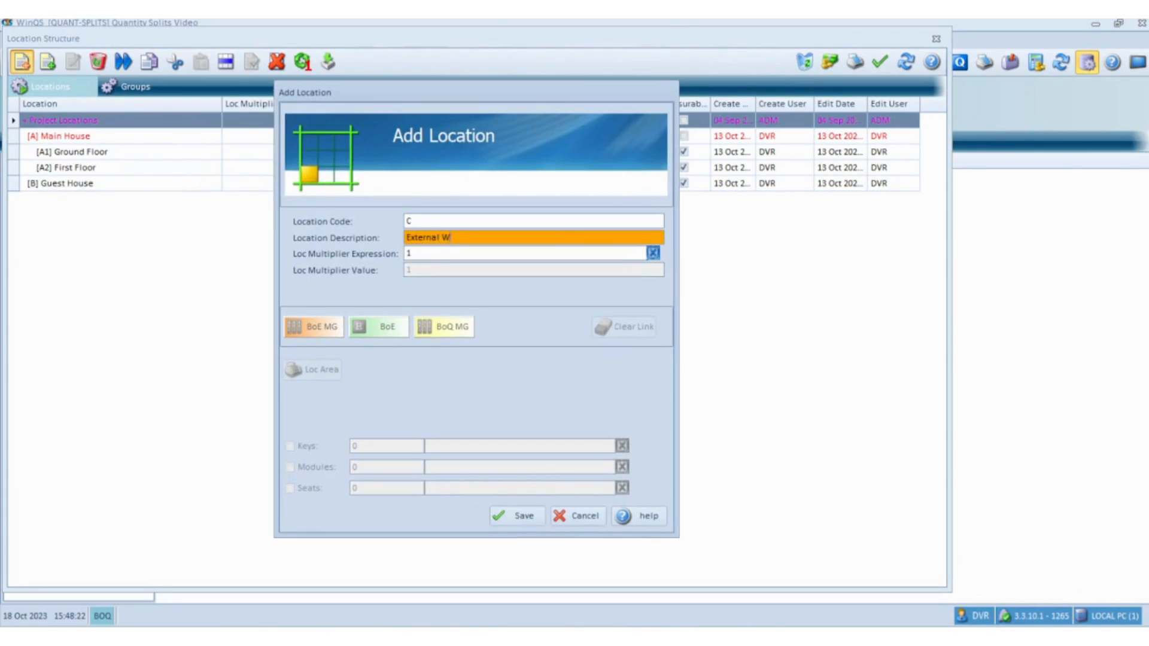
left_click(516, 515)
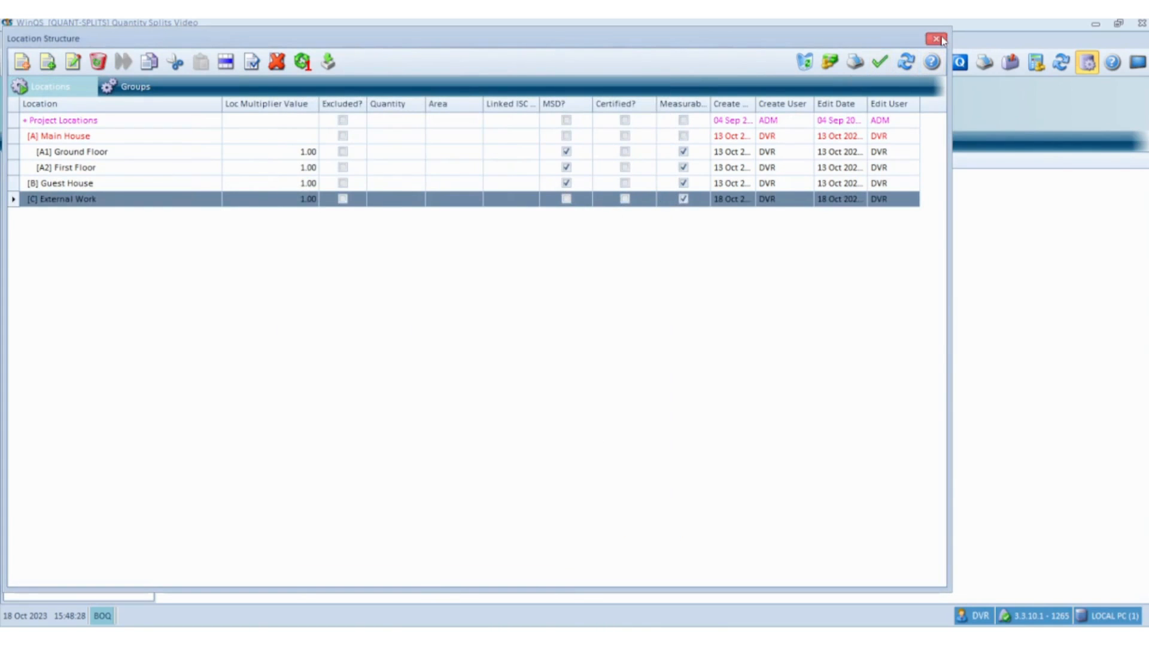
left_click(938, 37)
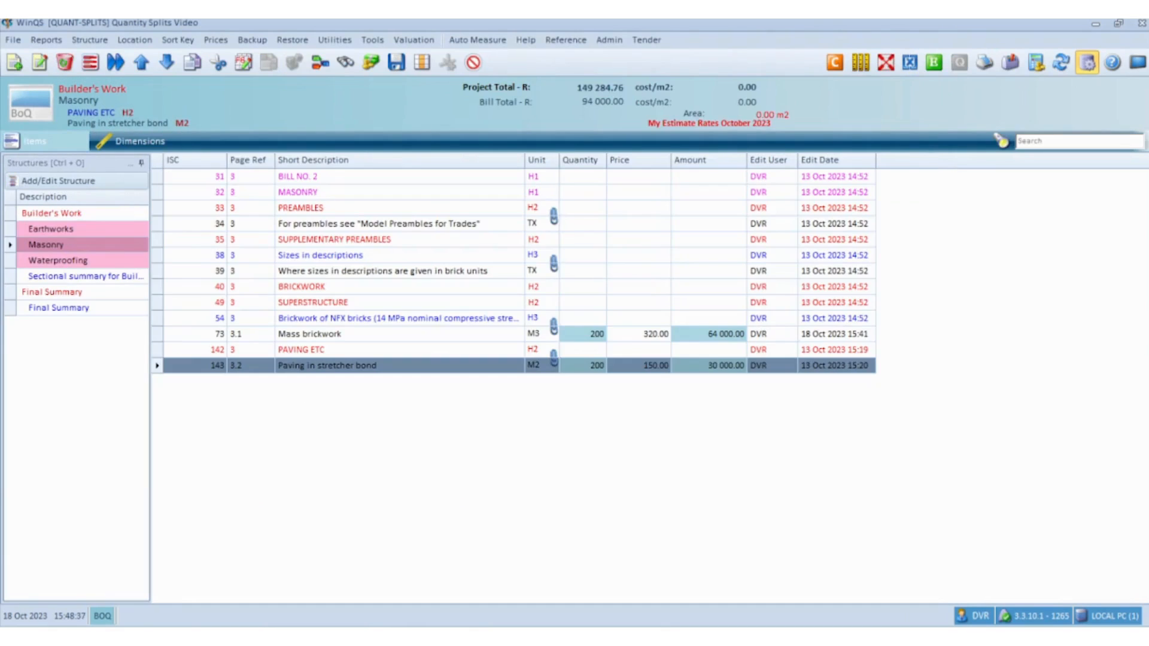
mouse_move(601, 440)
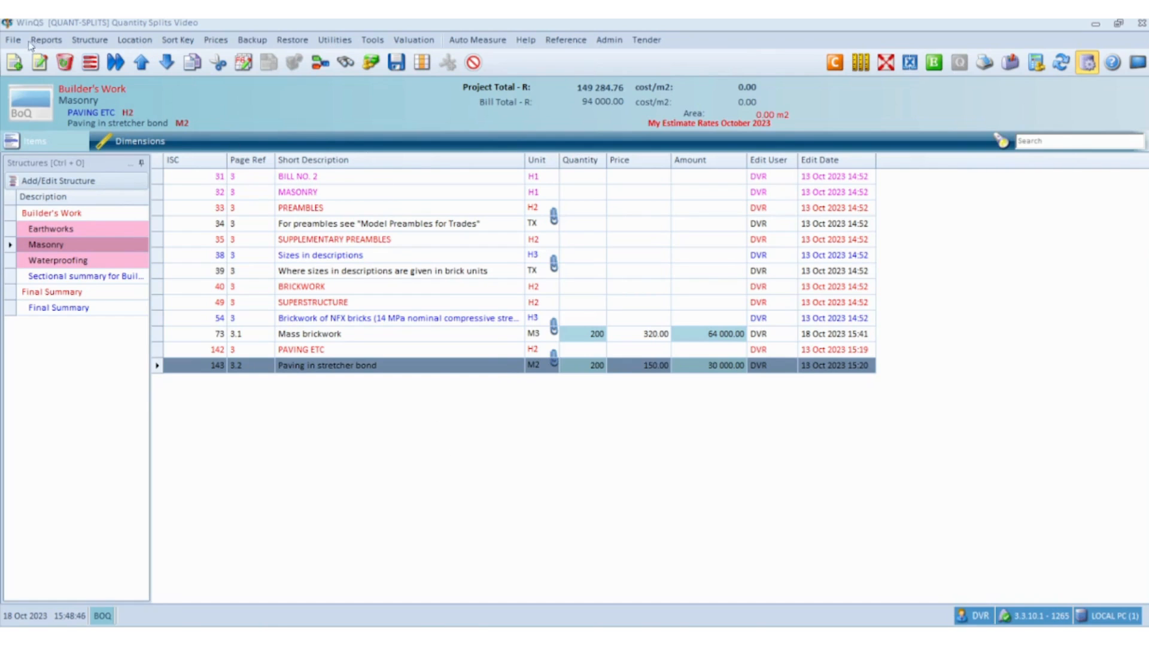
- Run the Quantity Splits Errors report flagging item 143's dimensions in location C
left_click(45, 39)
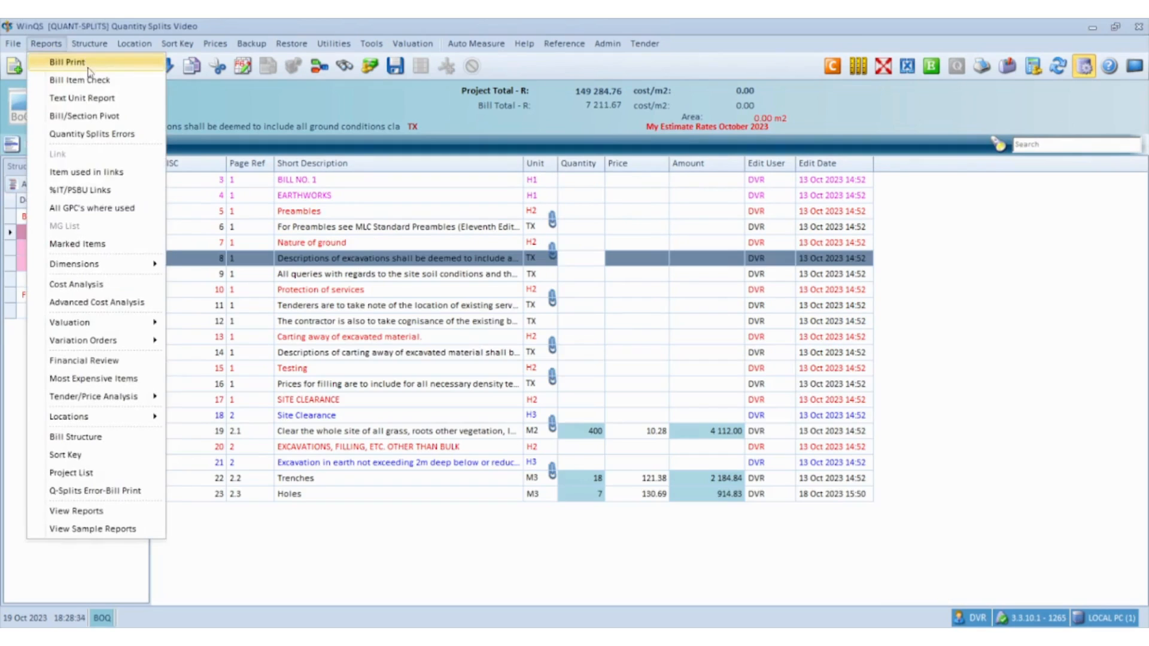
left_click(67, 62)
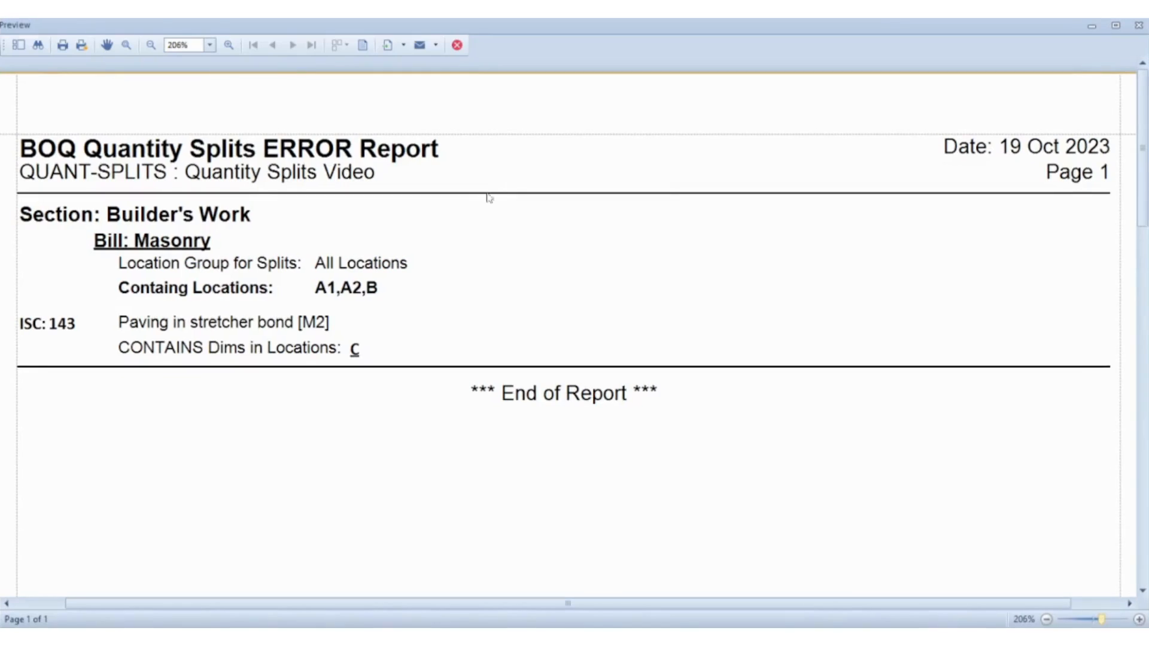
mouse_move(251, 246)
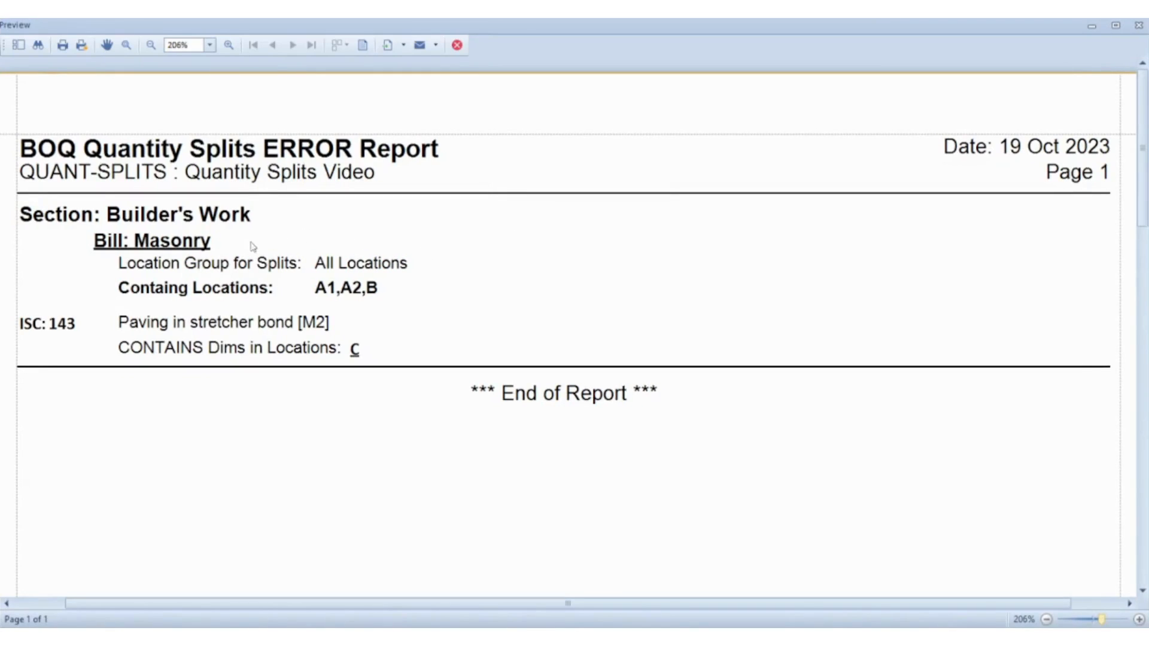
mouse_move(159, 249)
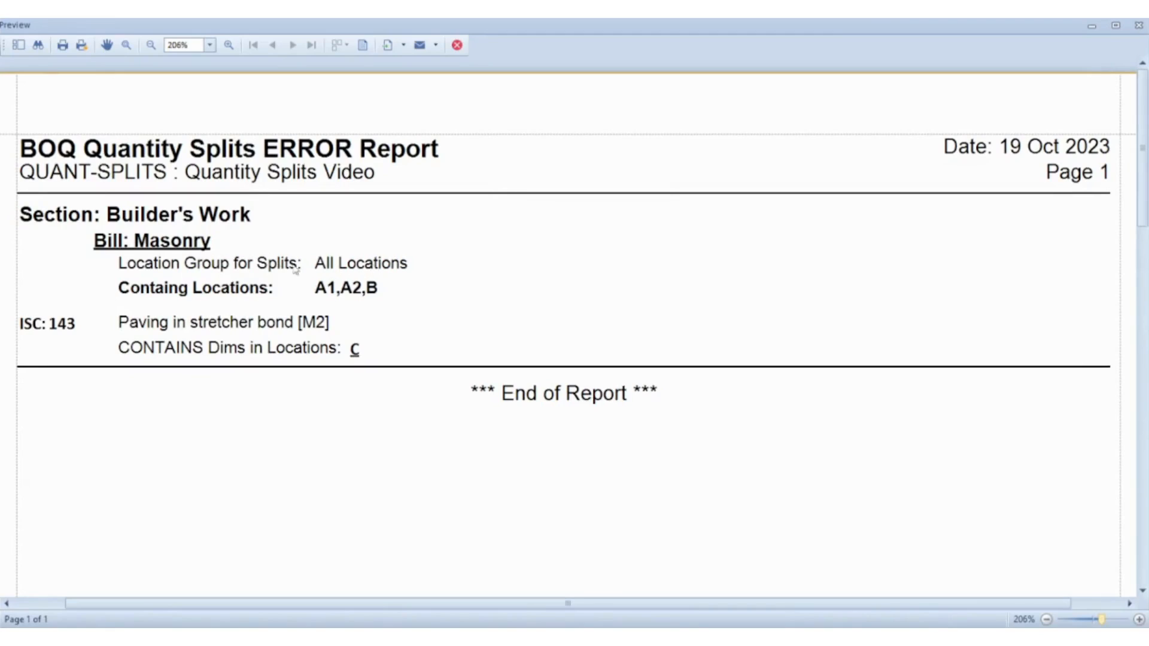
mouse_move(328, 302)
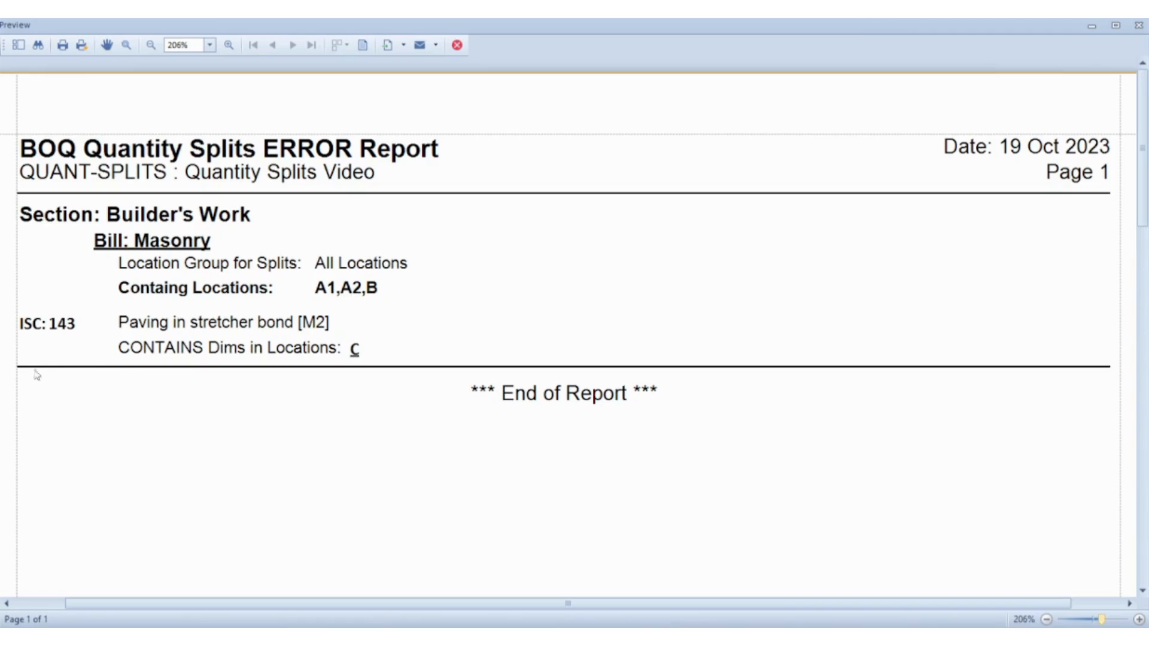
mouse_move(275, 331)
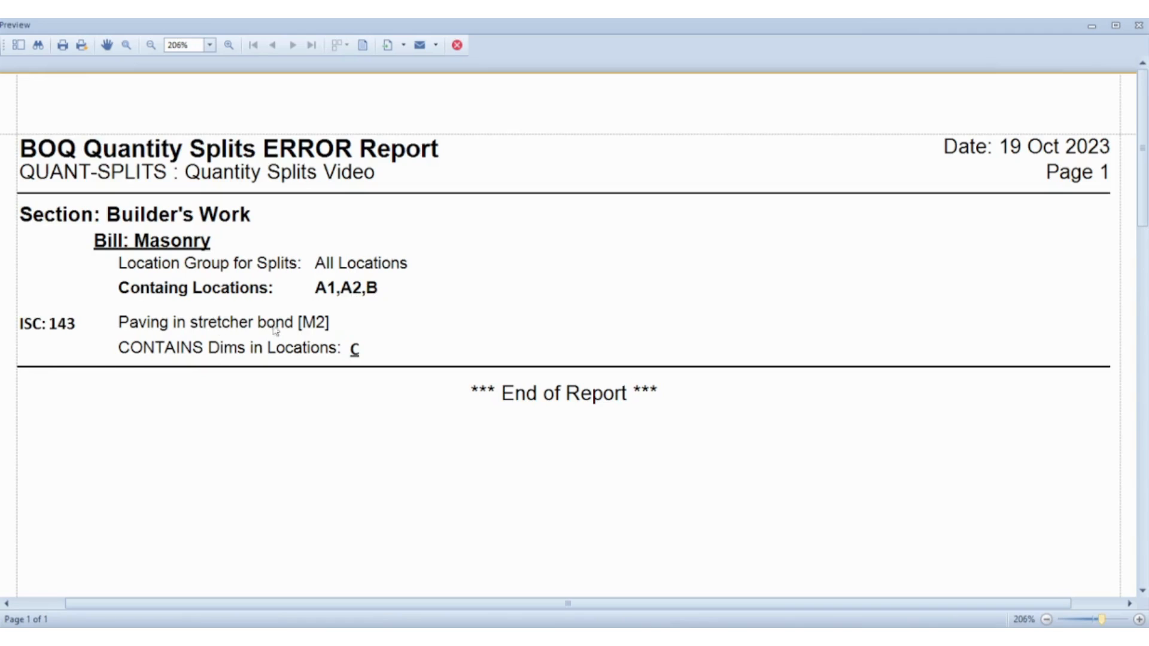
mouse_move(272, 364)
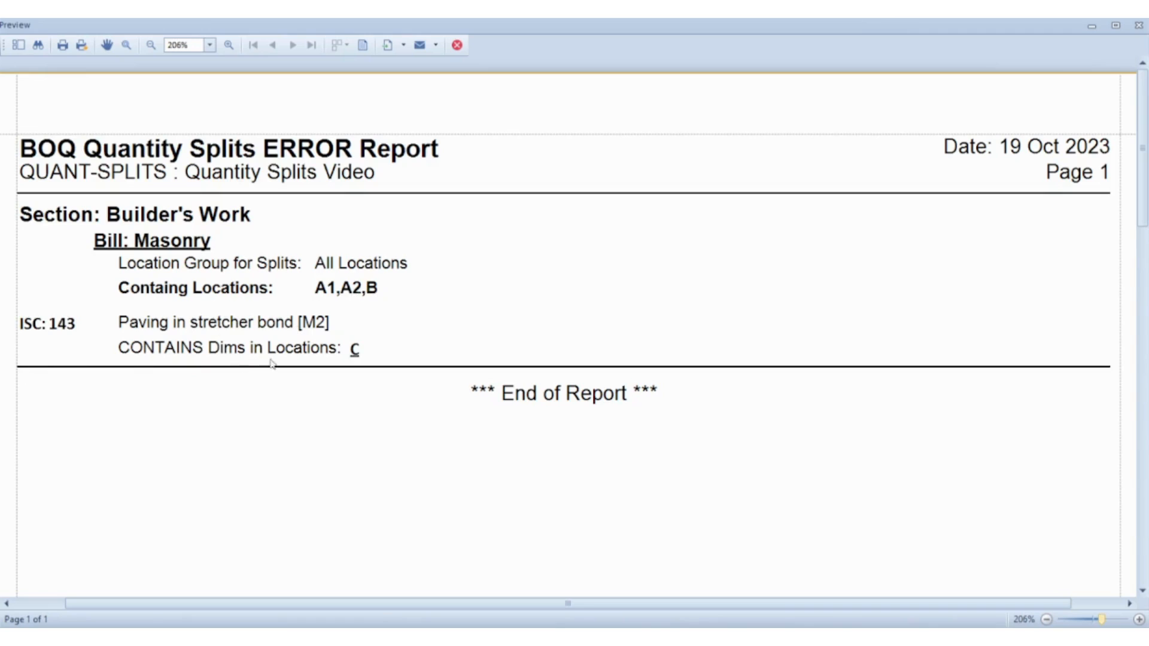
mouse_move(359, 366)
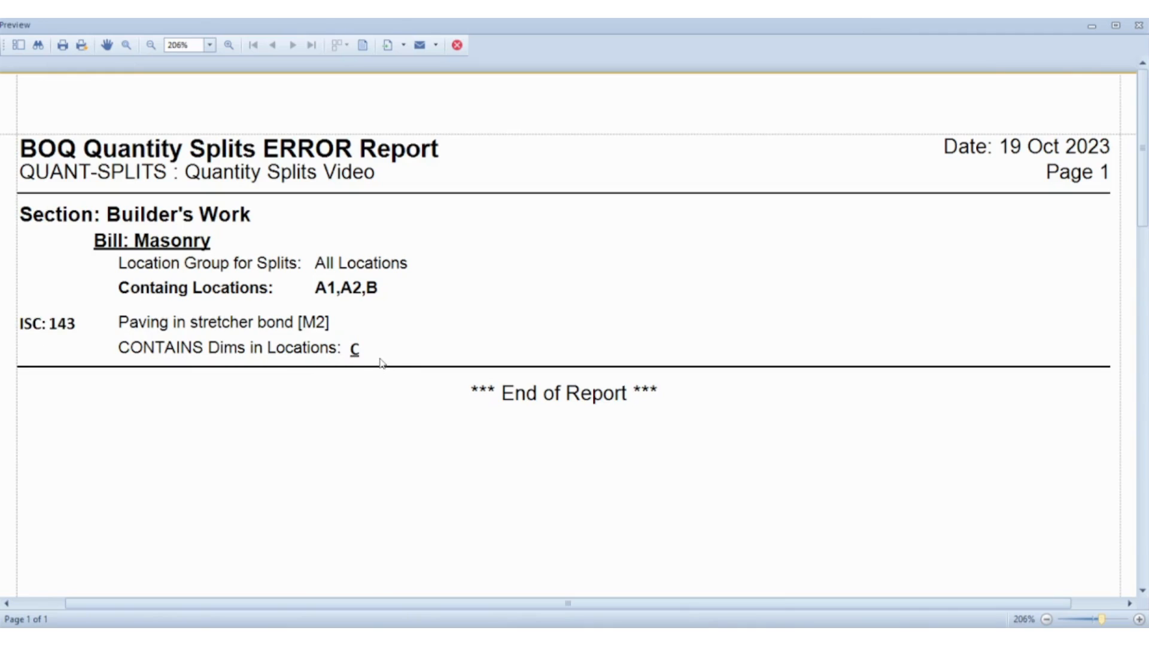
mouse_move(375, 350)
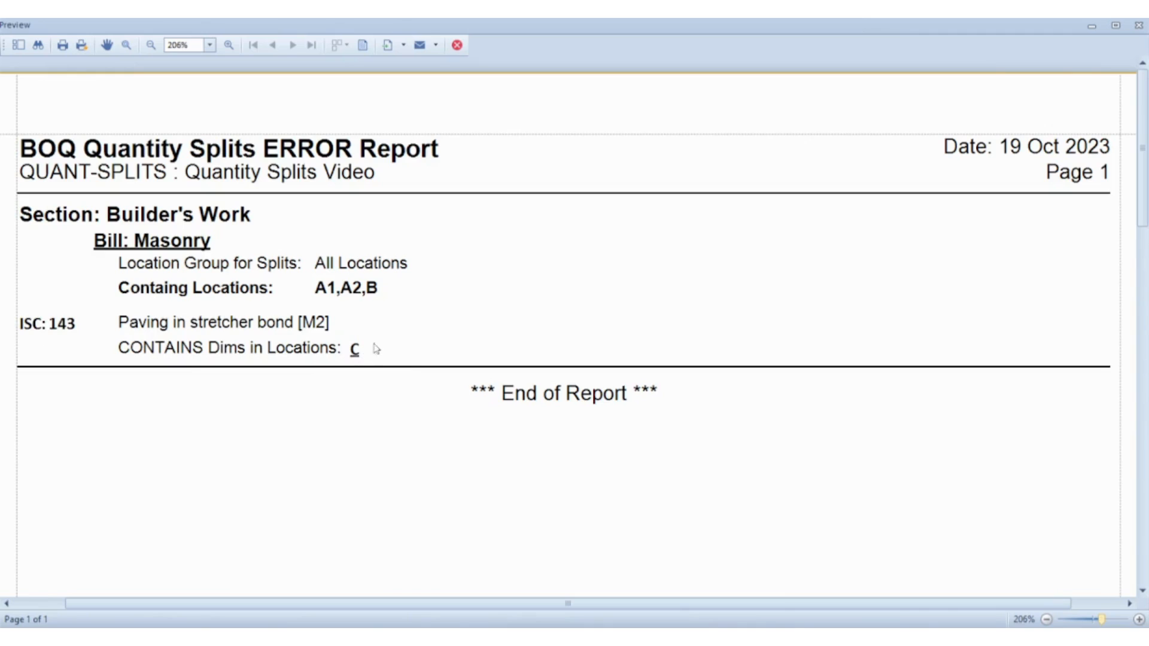
mouse_move(387, 288)
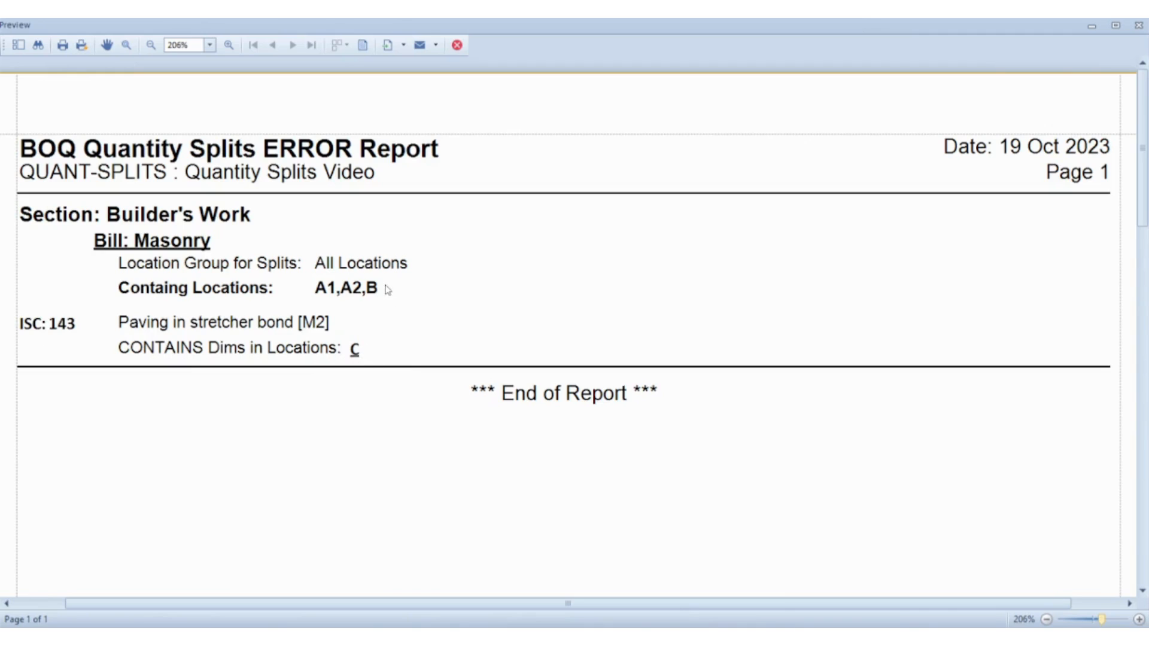
mouse_move(434, 327)
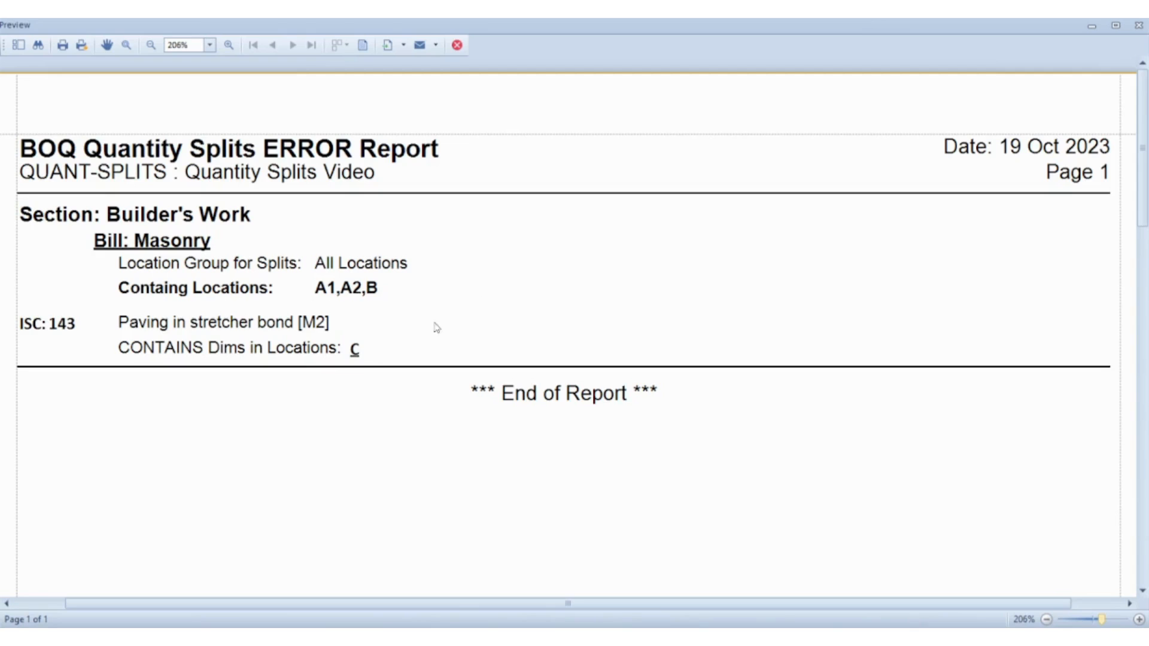
mouse_move(364, 349)
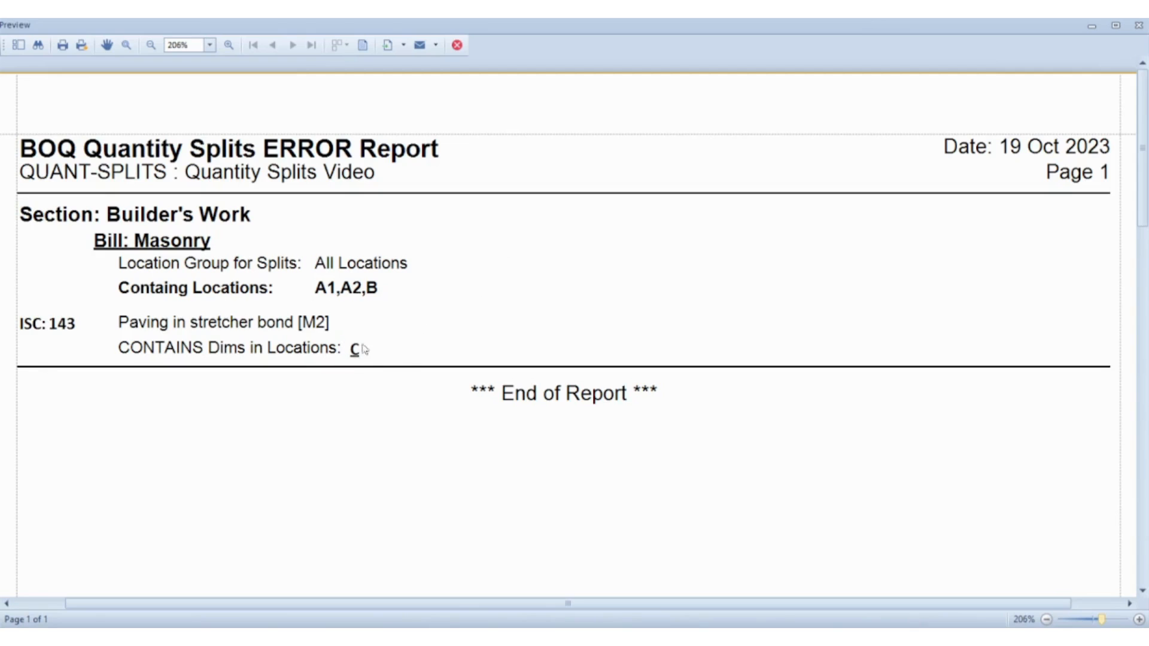
mouse_move(455, 194)
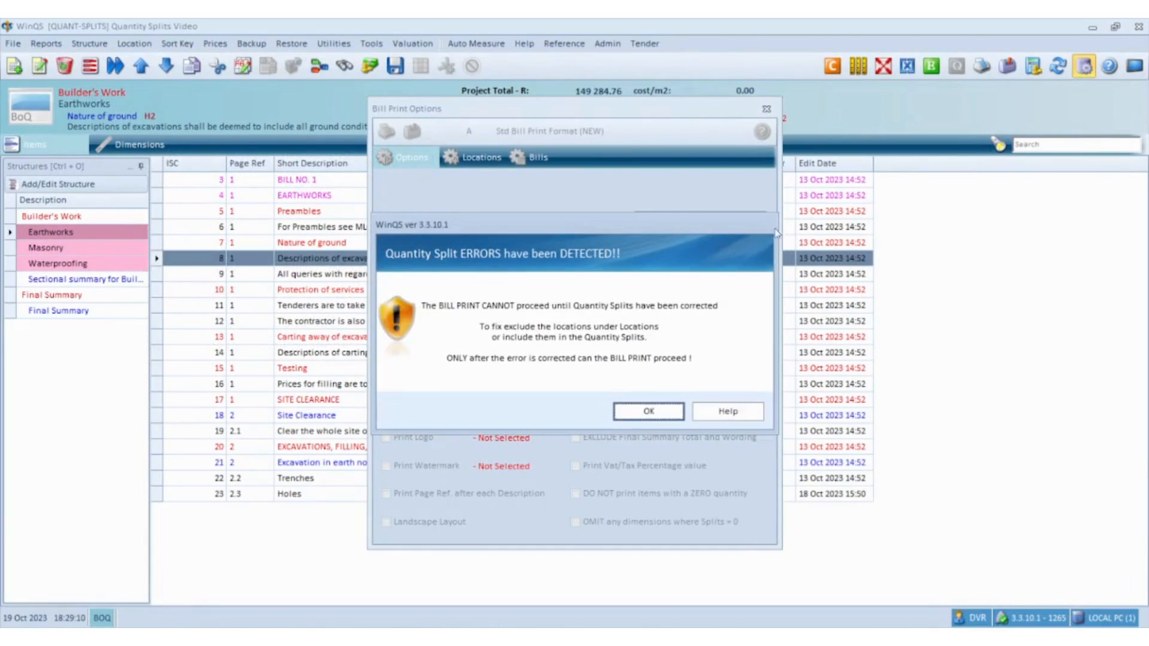
- Dismiss the split error and add External Work (C) to the All Locations group, saving it
left_click(648, 410)
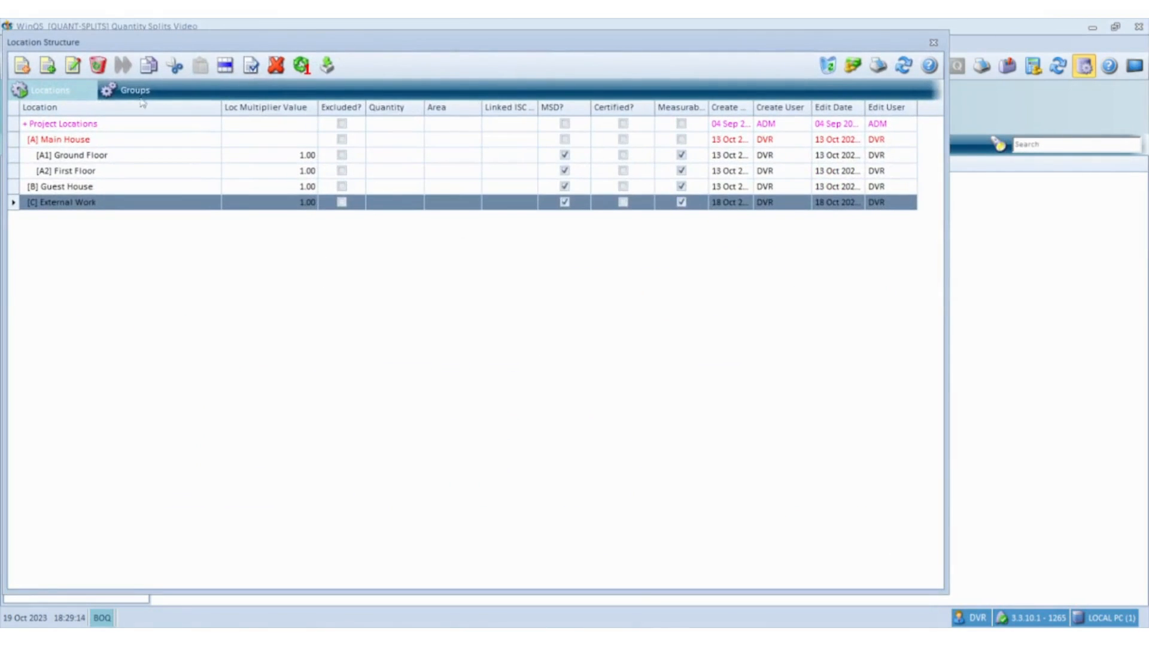
left_click(133, 90)
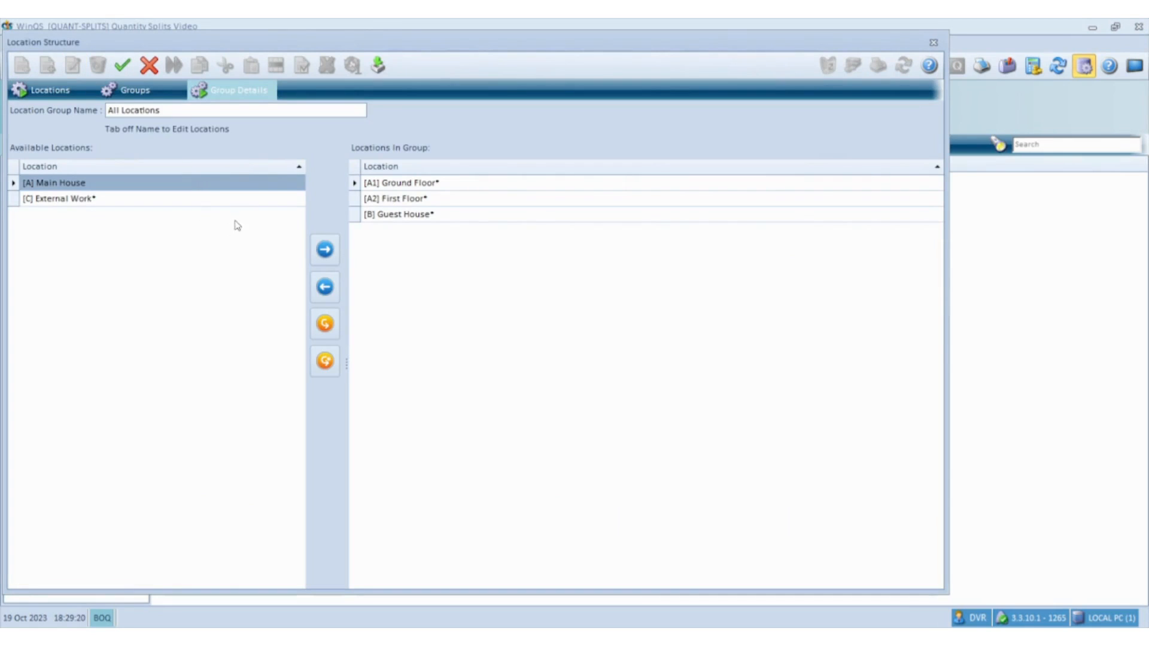
left_click(62, 198)
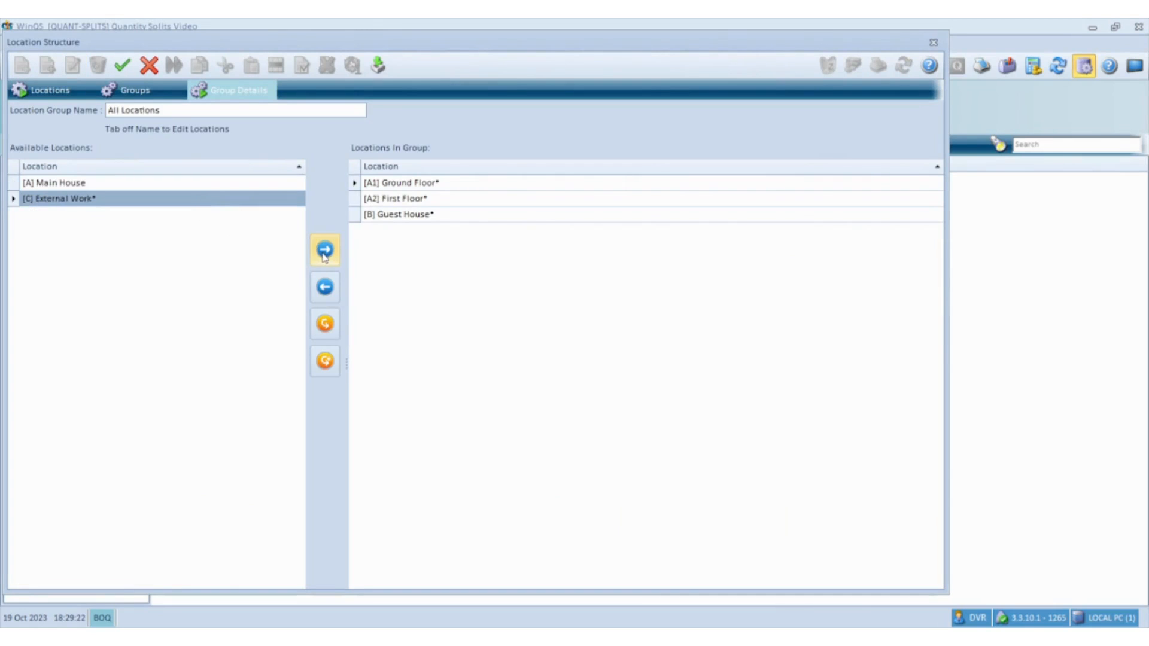
left_click(324, 250)
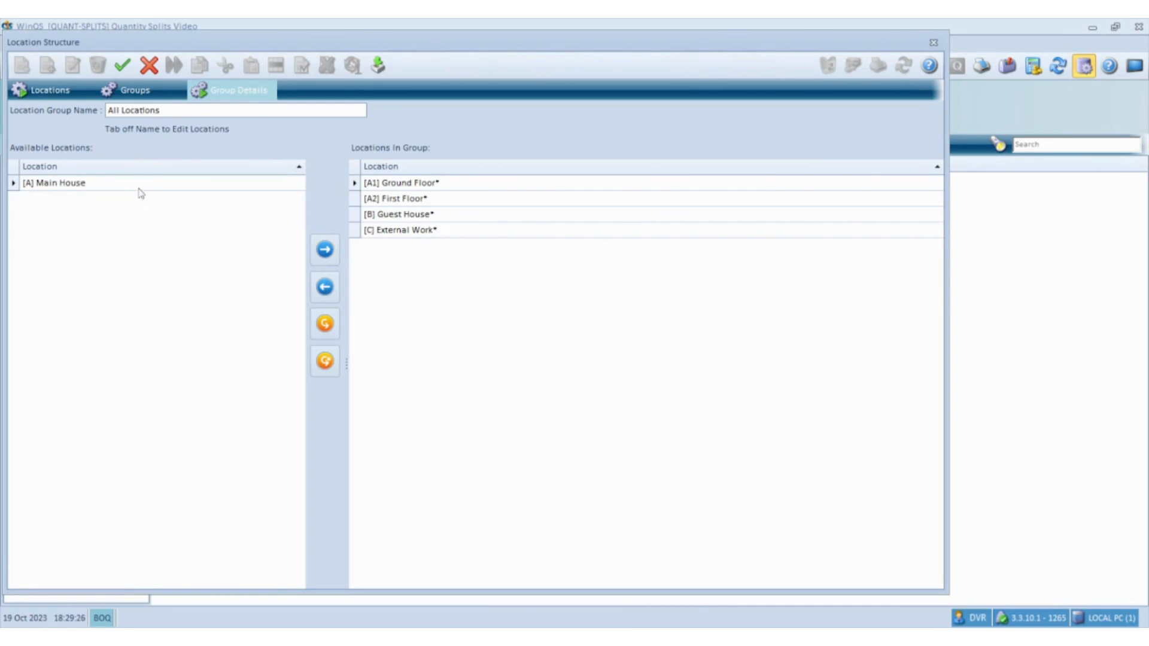
left_click(134, 90)
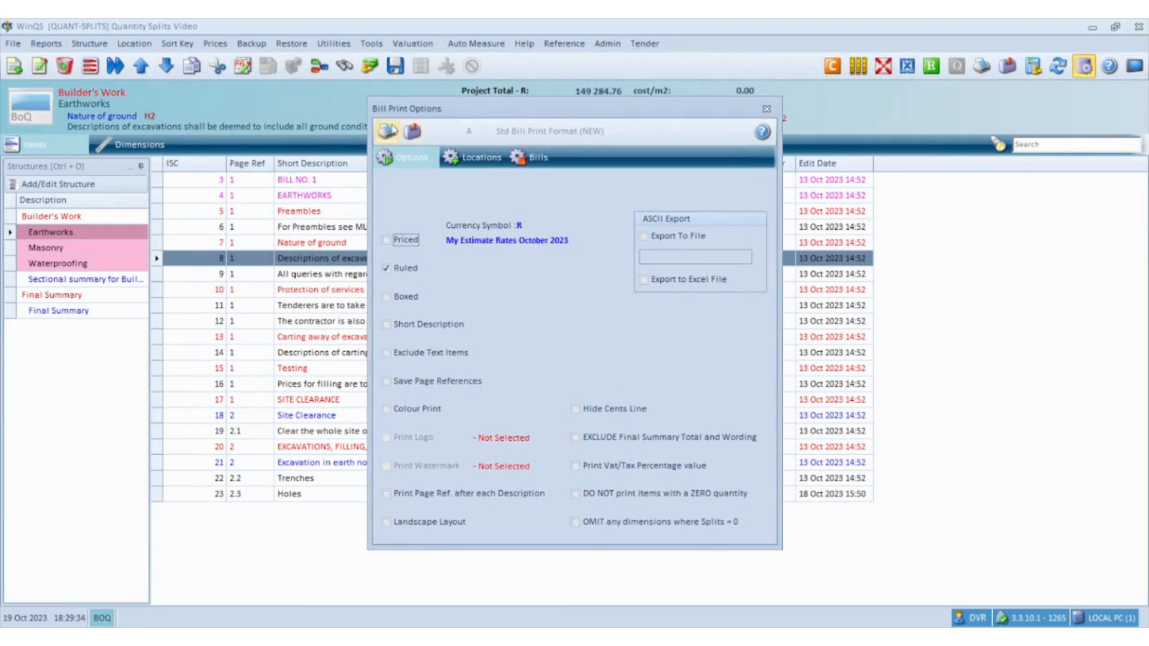
- Preview the bill print showing split lines with a C column under Site Clearance and Trenches but none under Holes
left_click(387, 132)
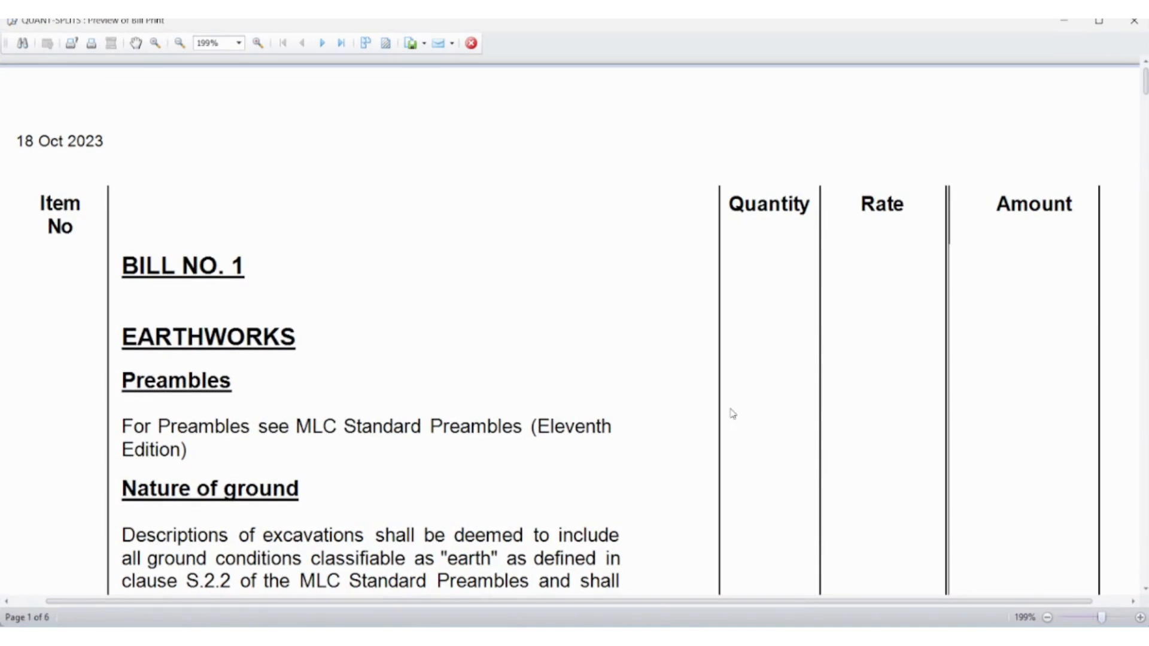
scroll("down", 3)
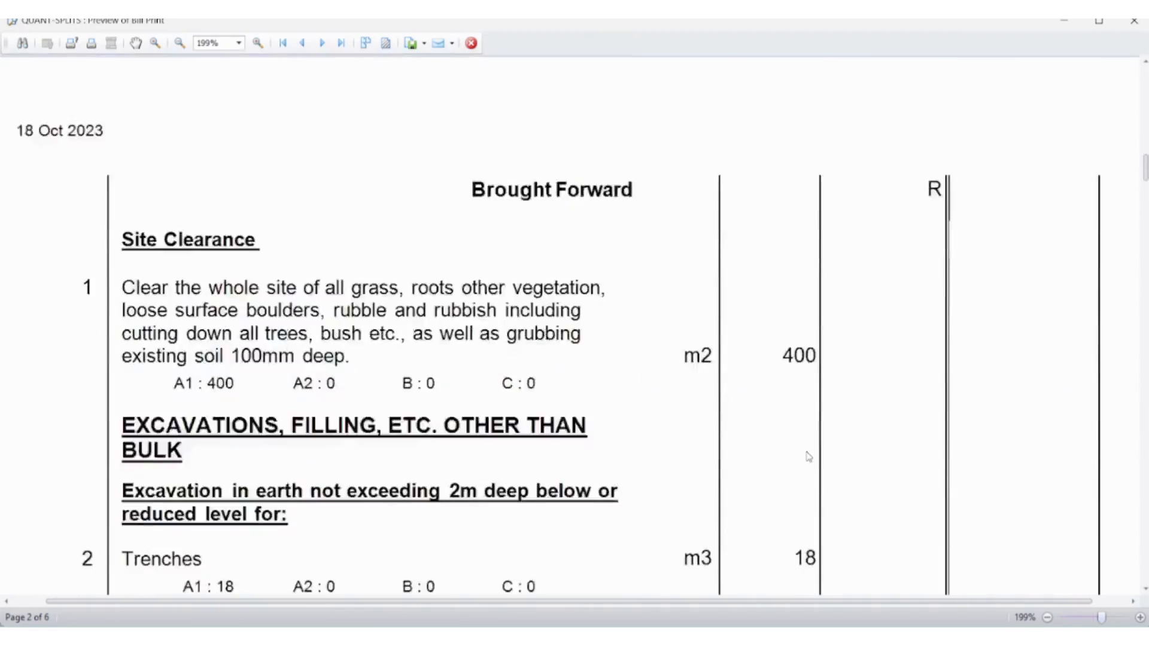
scroll("down", 3)
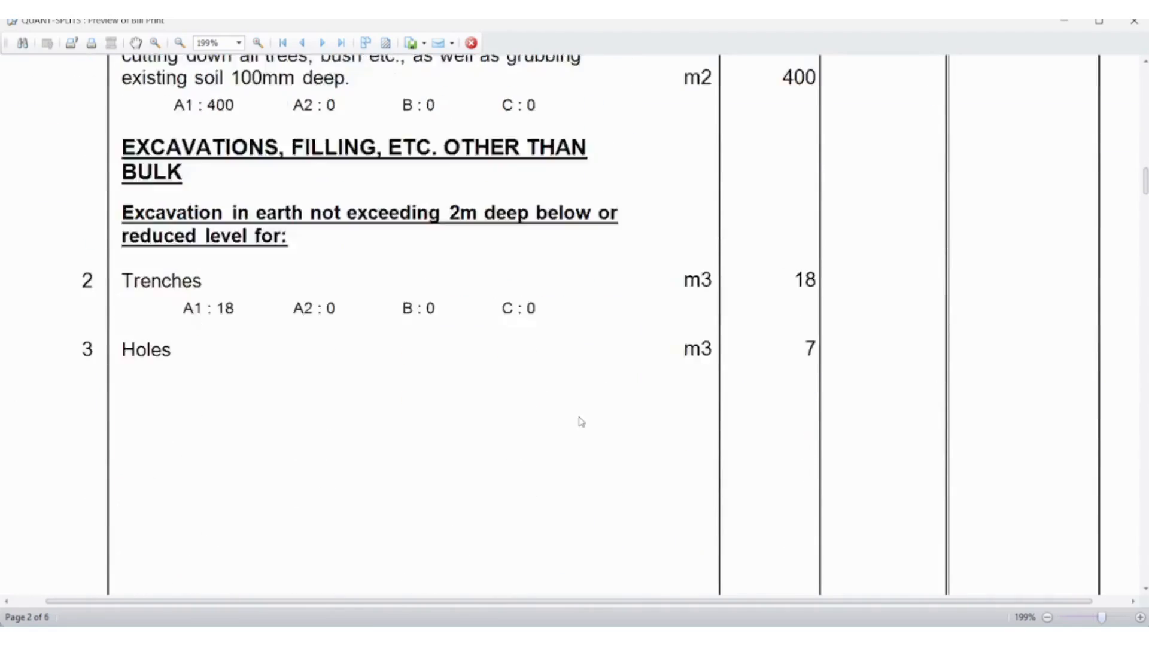
scroll("up", 3)
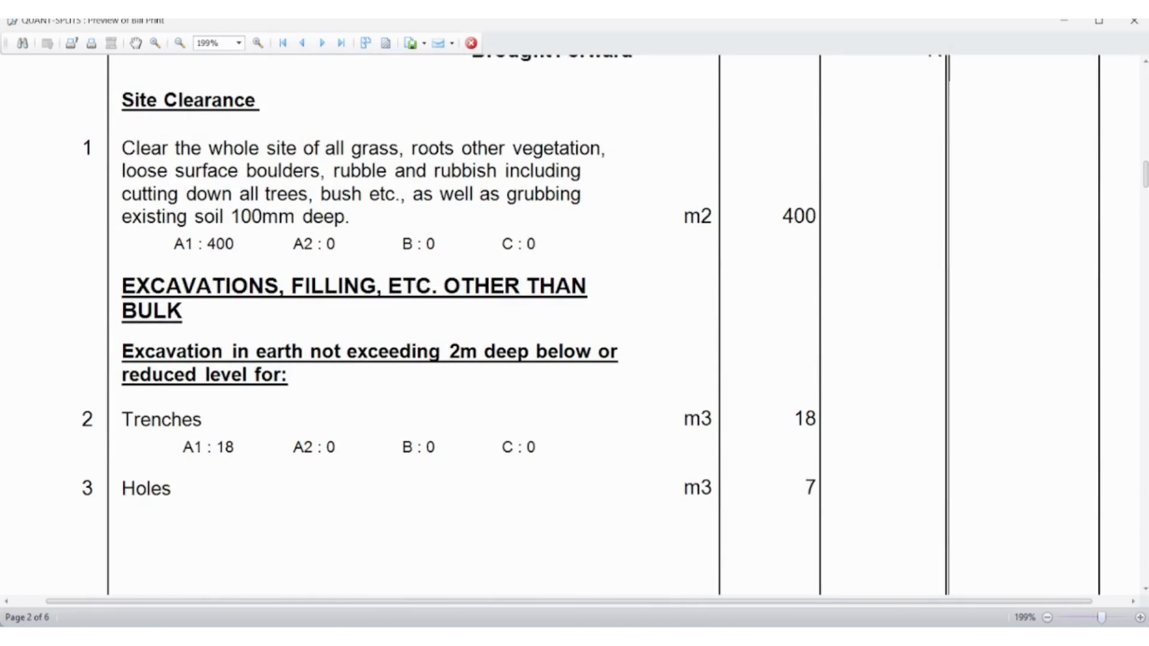
mouse_move(213, 494)
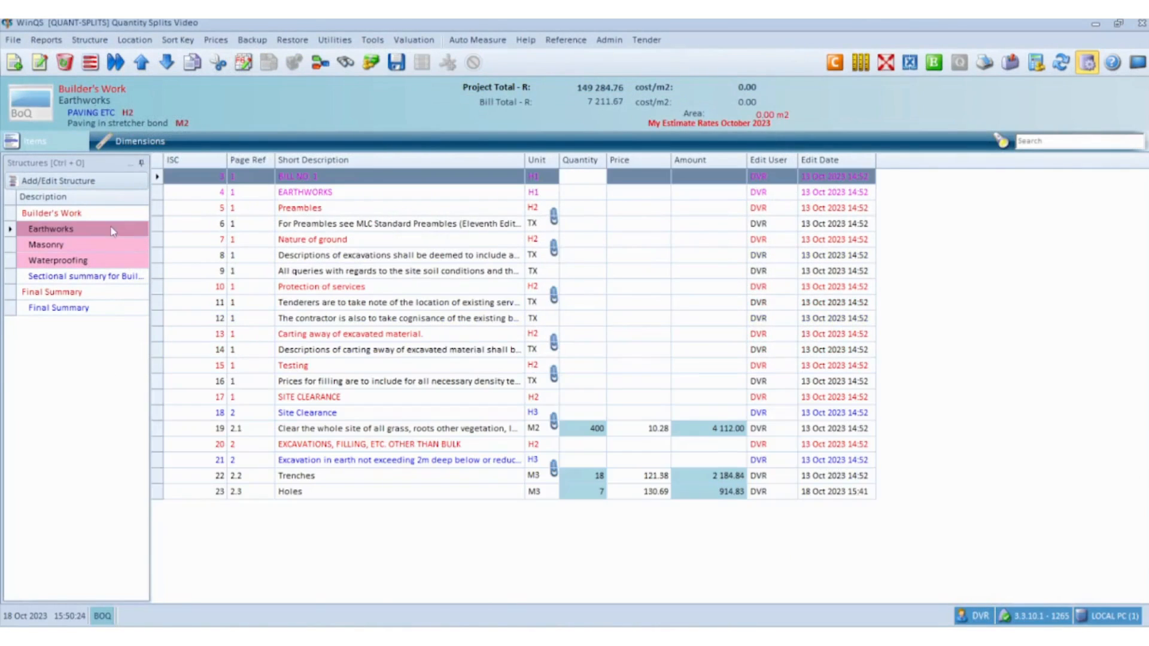
- Untick 'Don't Print Quantity split' on the Holes item and save it
double_click(289, 491)
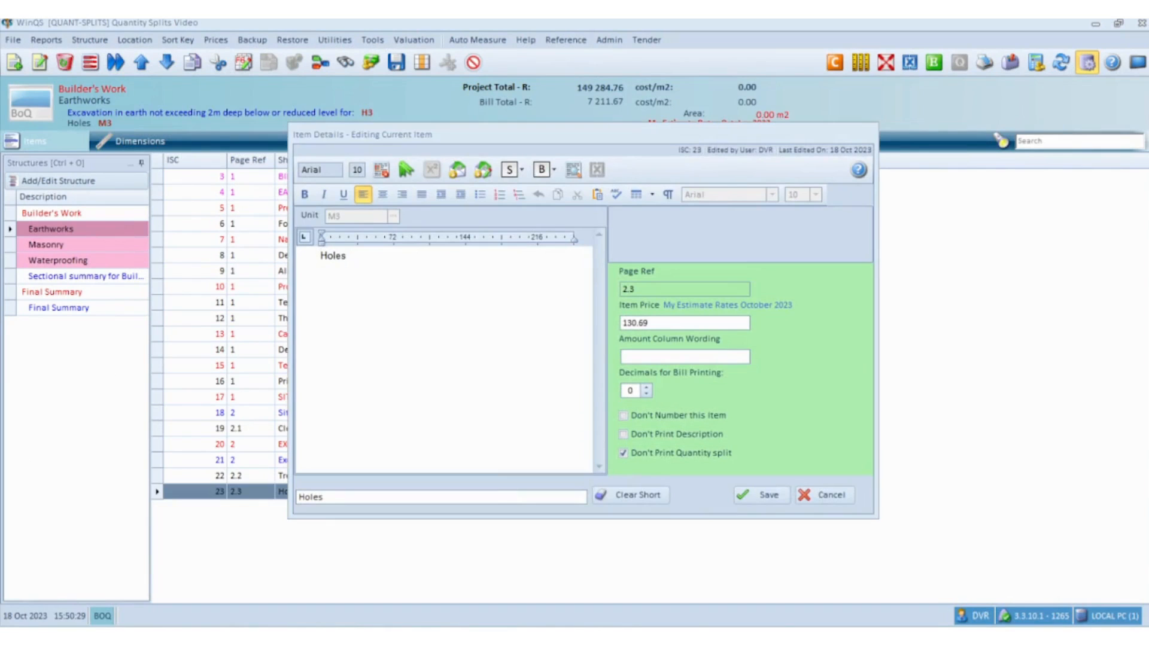
left_click(623, 453)
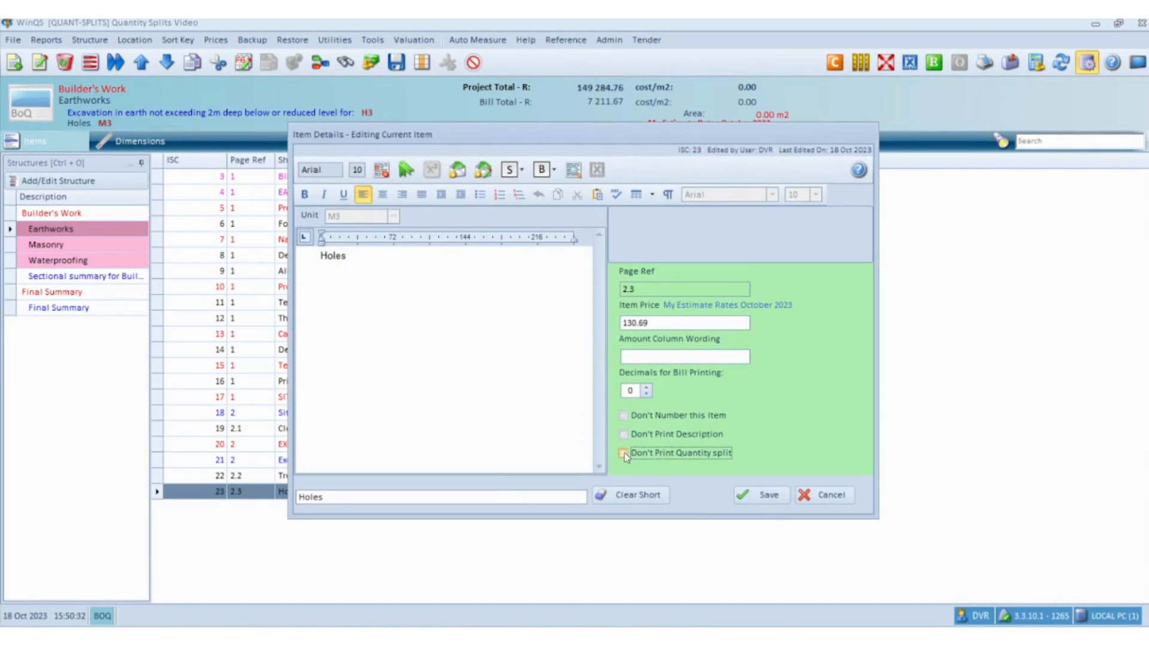
left_click(768, 494)
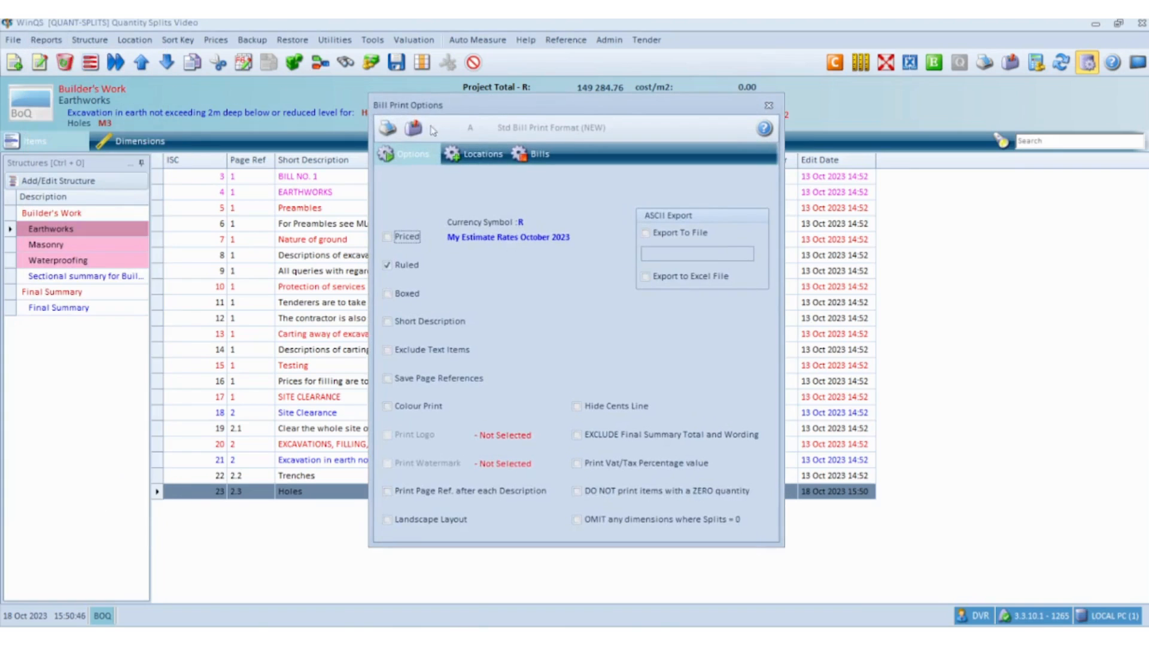
- Recalculate all dimensions and preview the bill print where Holes shows its split A1 : 7
left_click(413, 128)
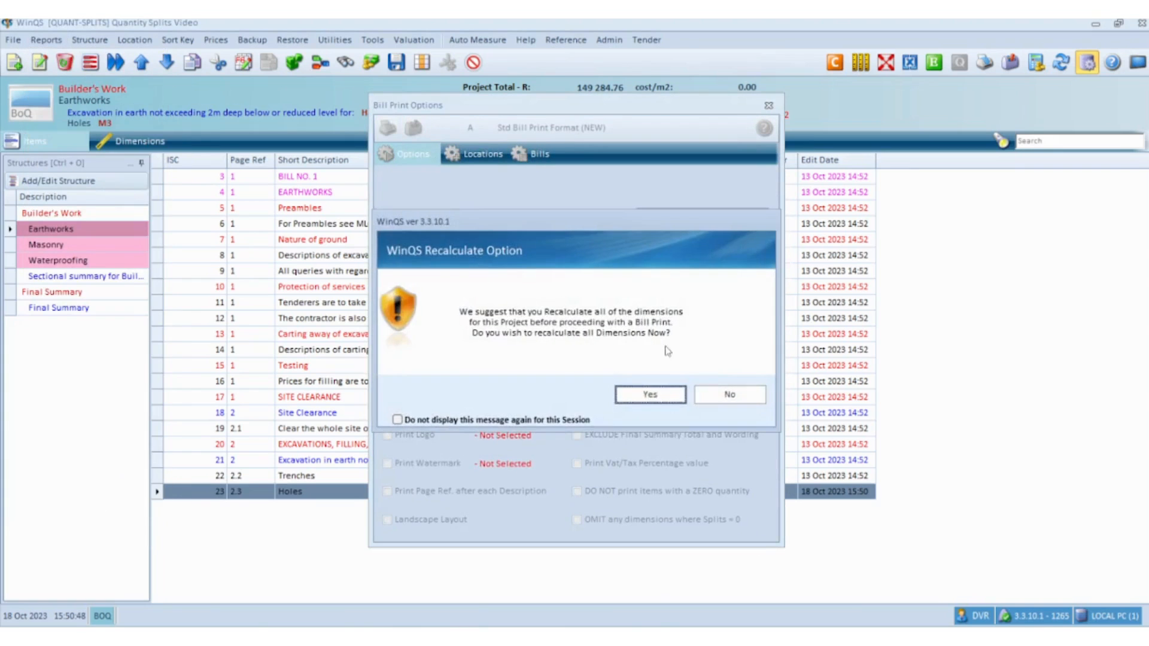
left_click(648, 394)
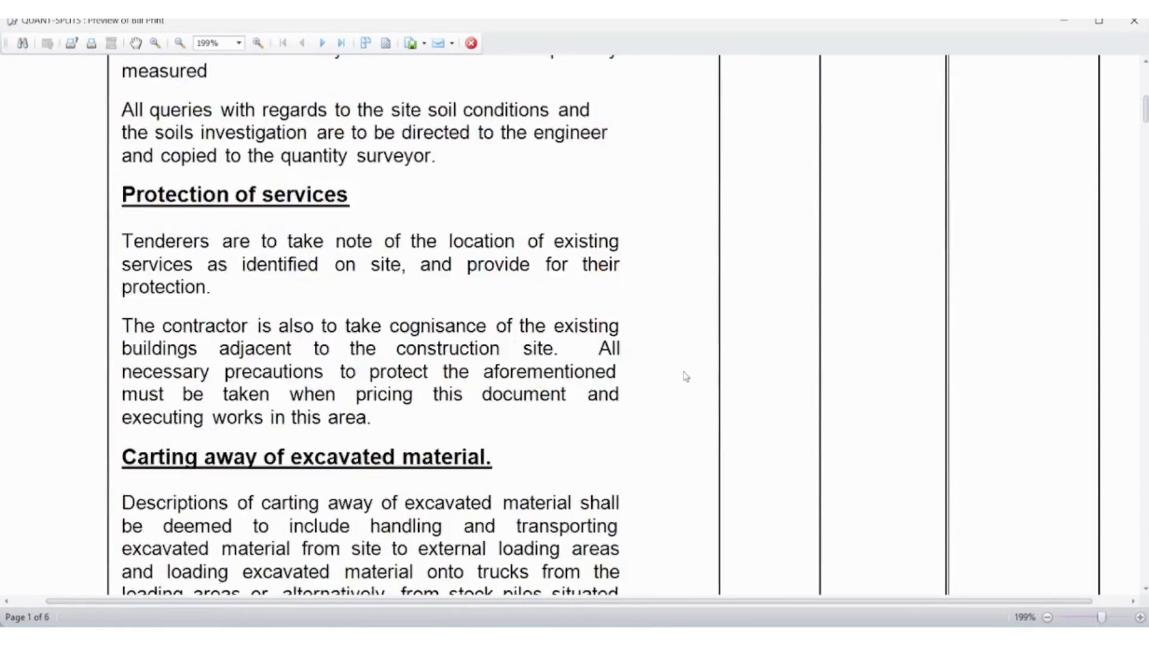
scroll("down", 3)
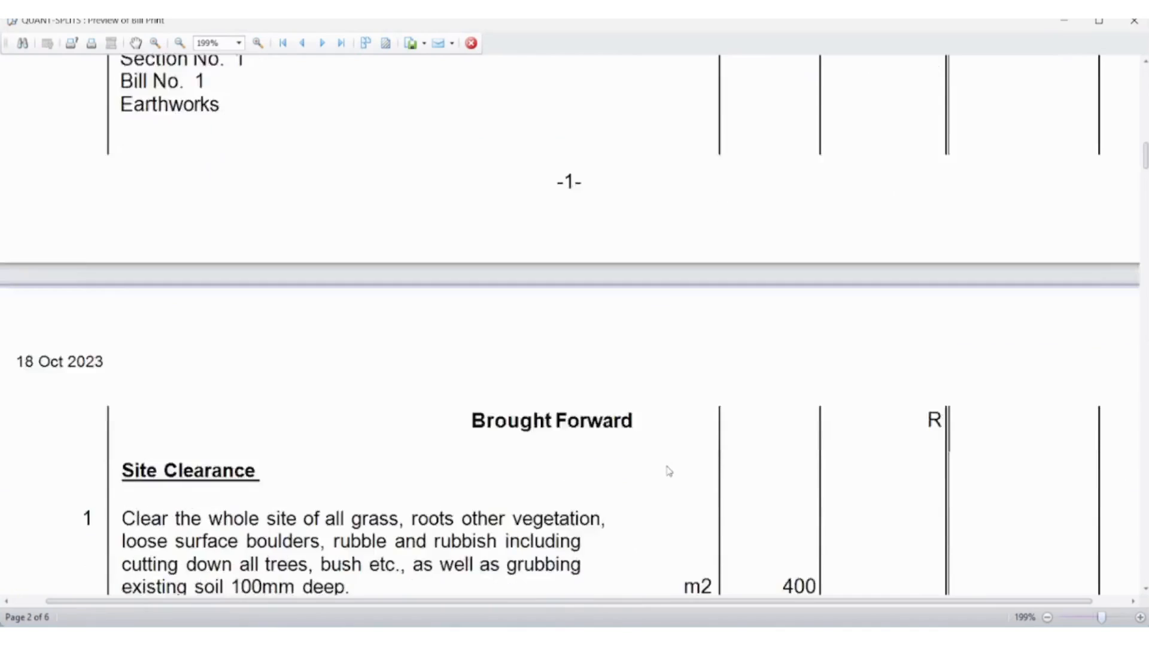
scroll("down", 3)
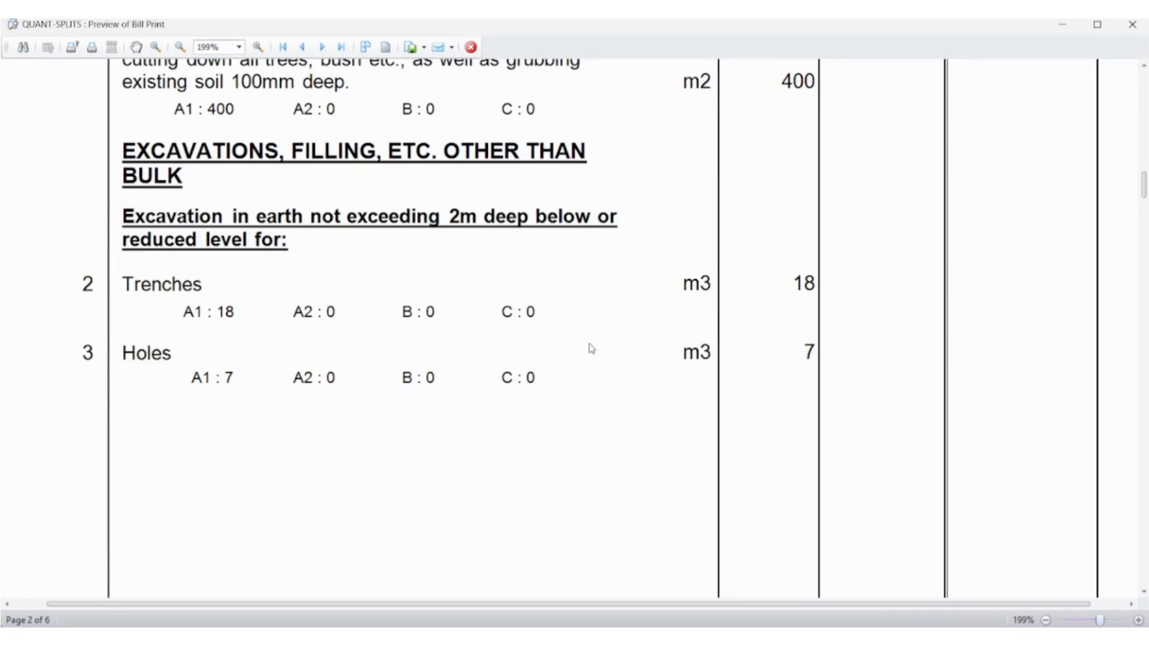
mouse_move(215, 390)
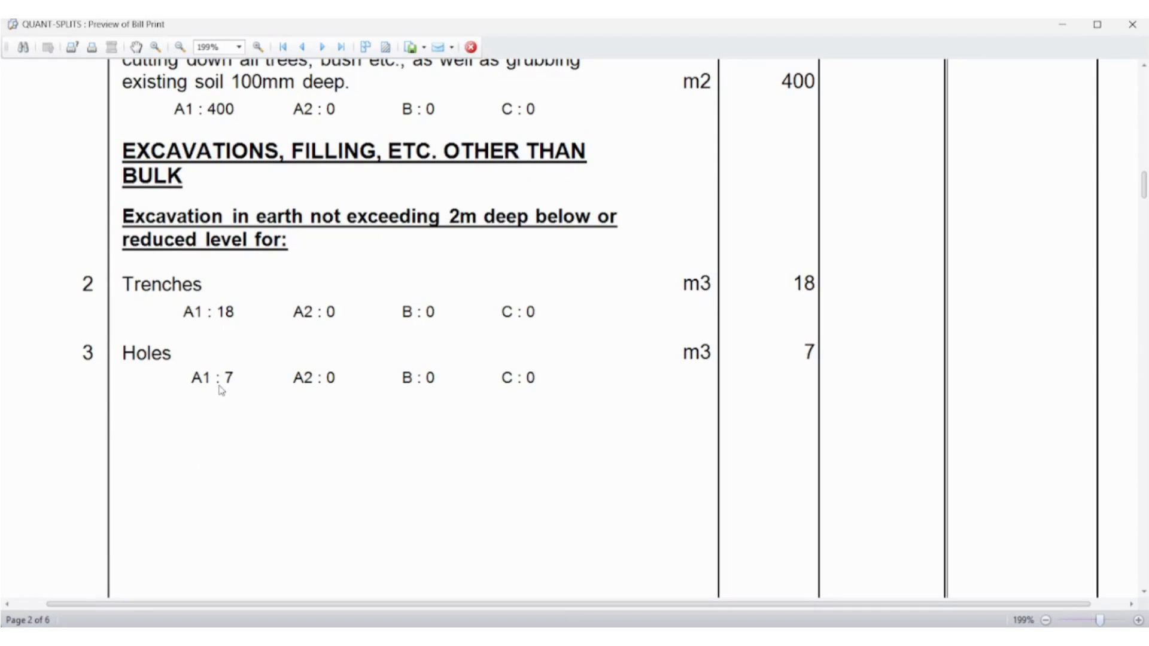
mouse_move(533, 412)
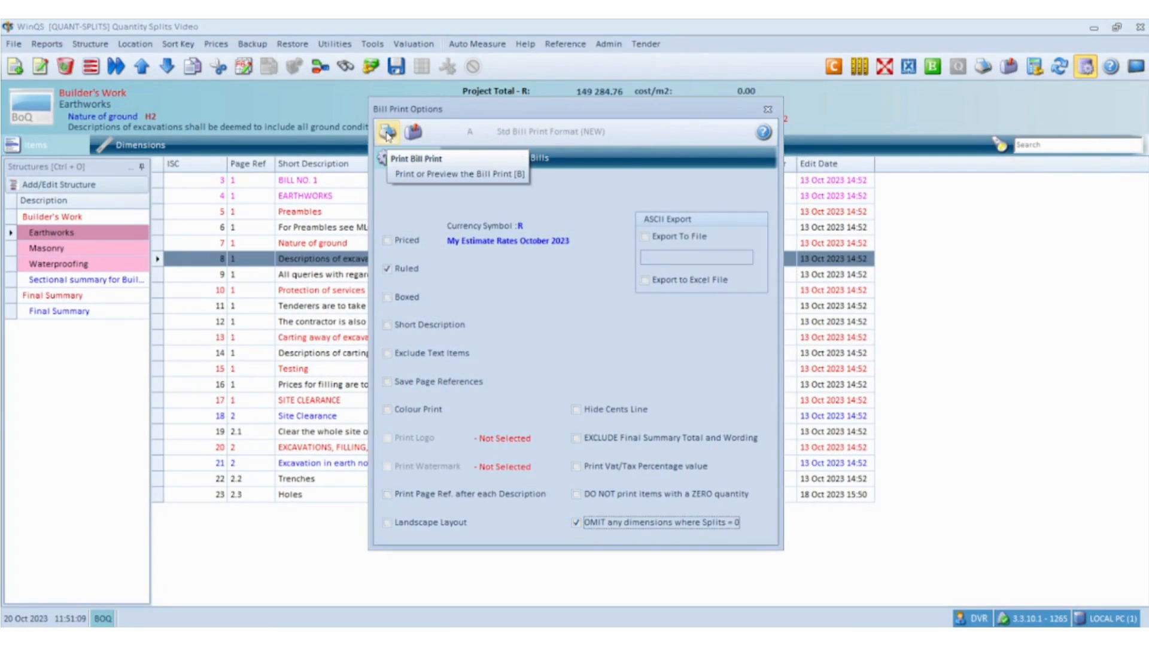
- Preview the recalculated bill print showing only non-zero splits such as A1 : 400, A1 : 18, A1 : 7
left_click(384, 131)
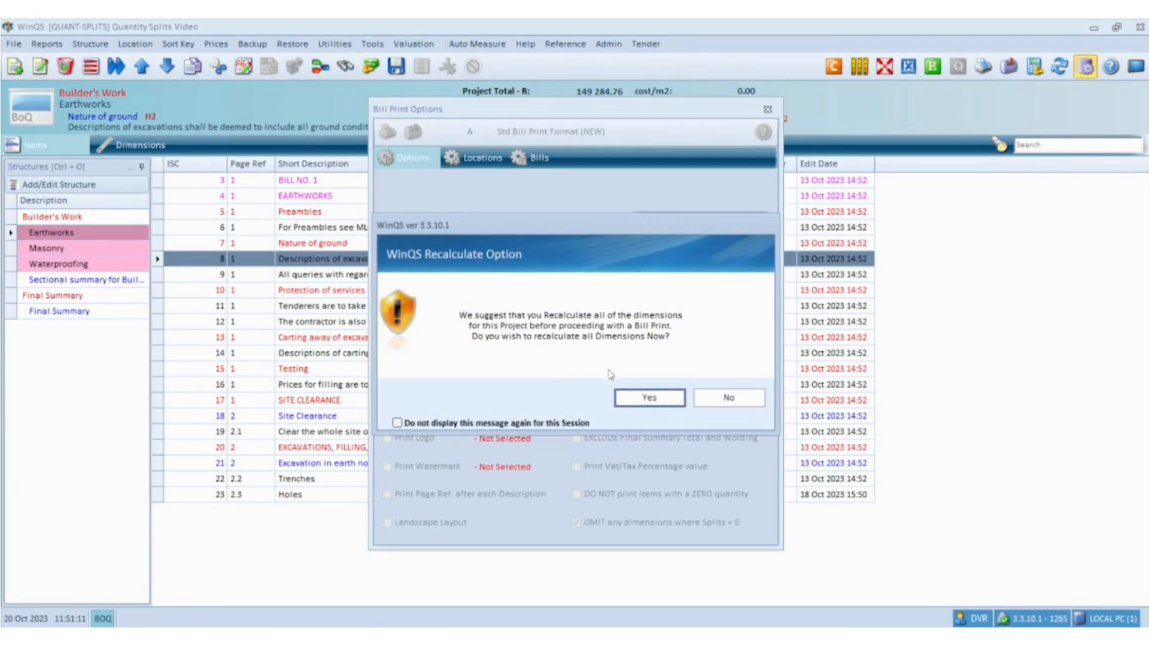
left_click(647, 397)
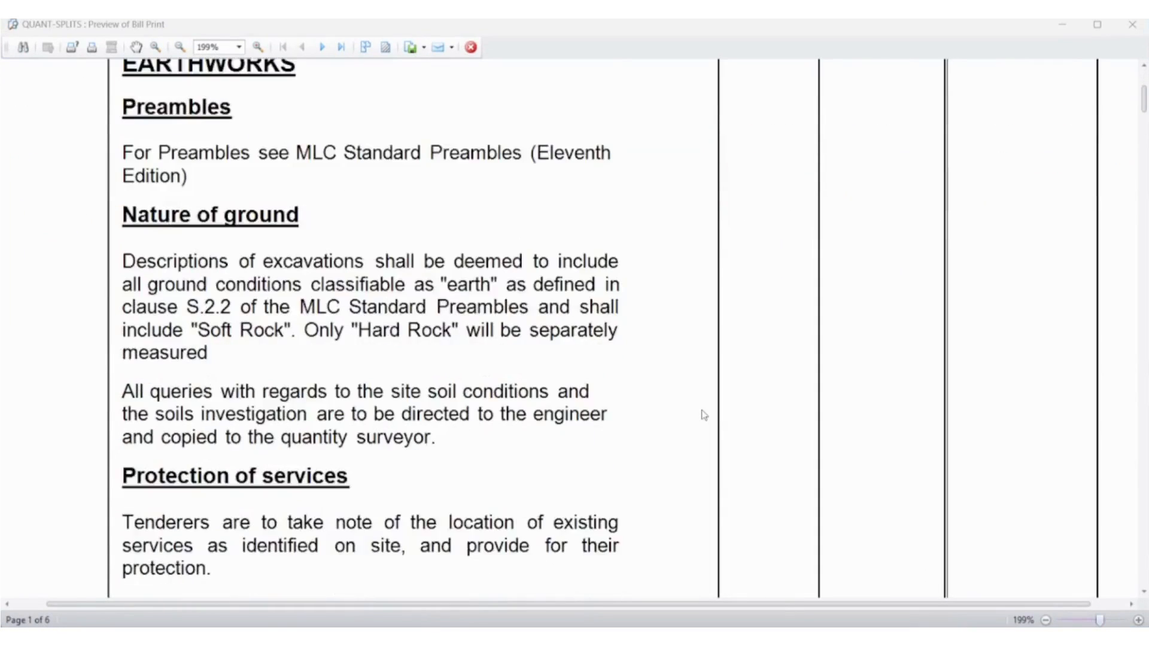
scroll("down", 3)
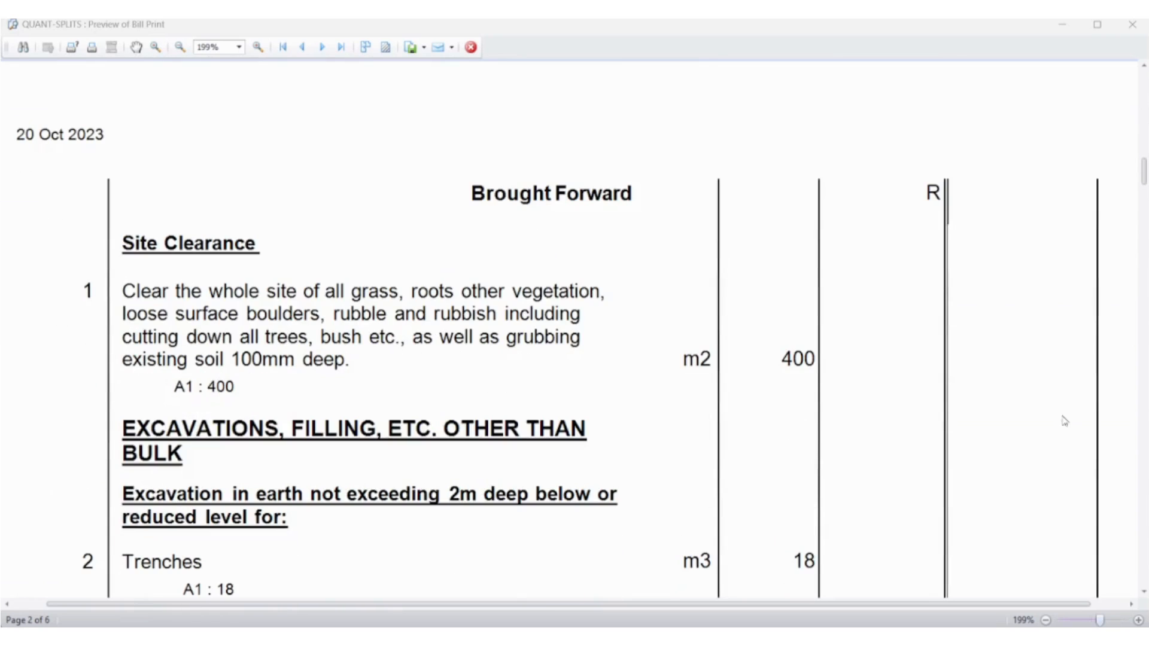
scroll("down", 3)
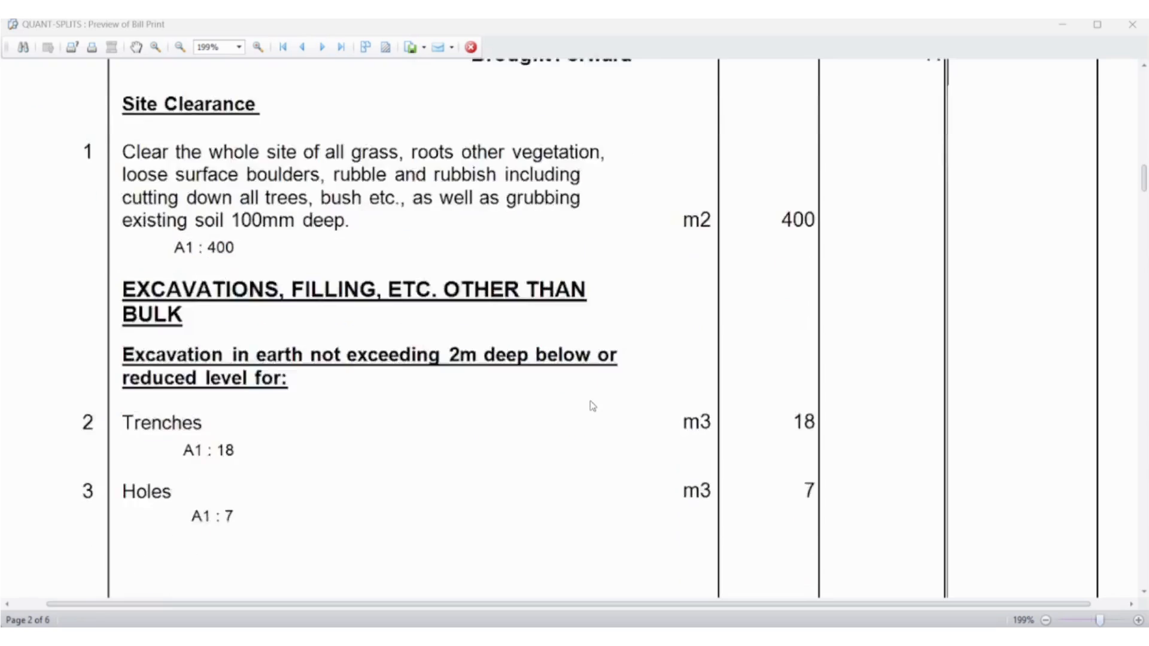
scroll("down", 3)
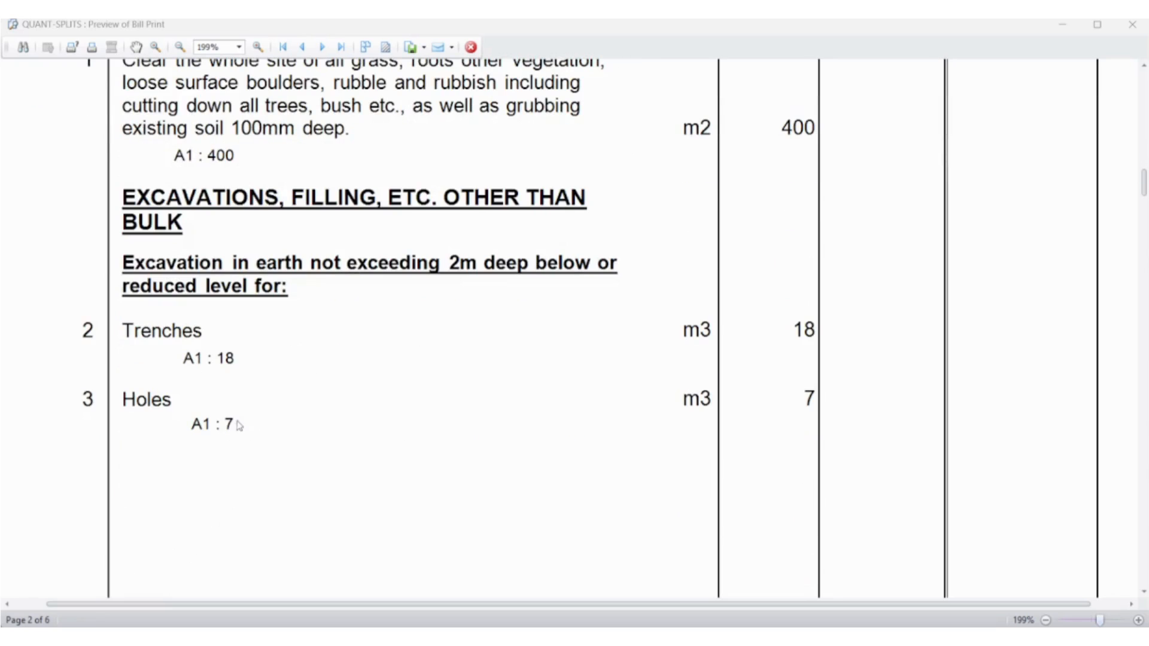
mouse_move(243, 428)
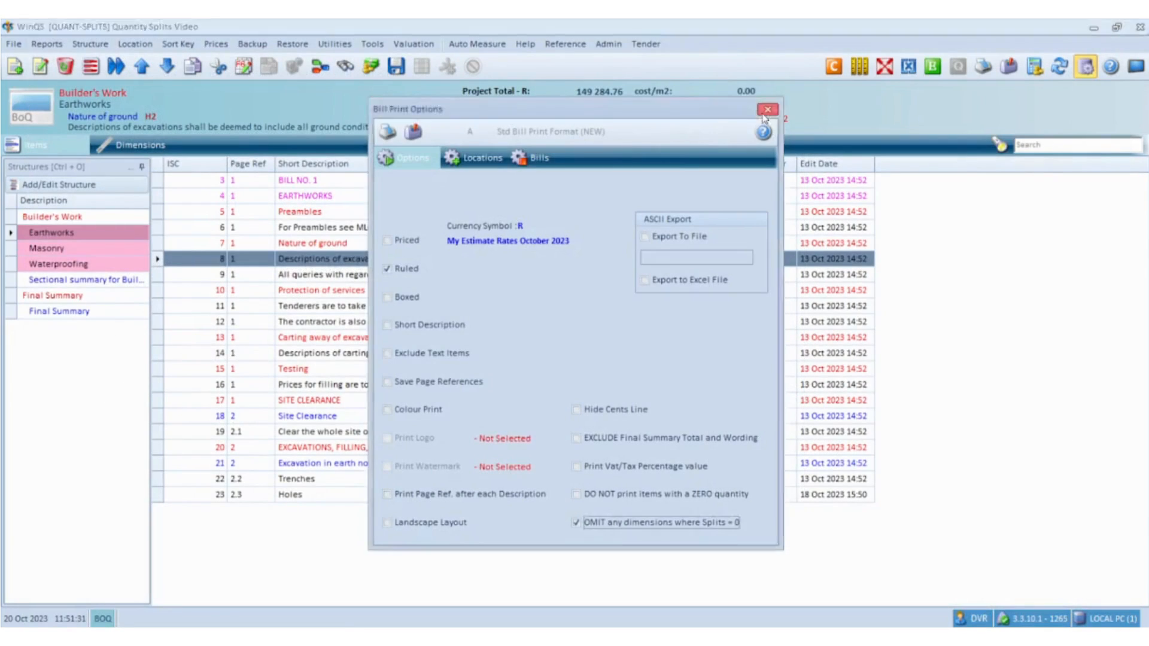
- Untick Splits for the Earthworks bill in the section and bill structure and save it
left_click(768, 109)
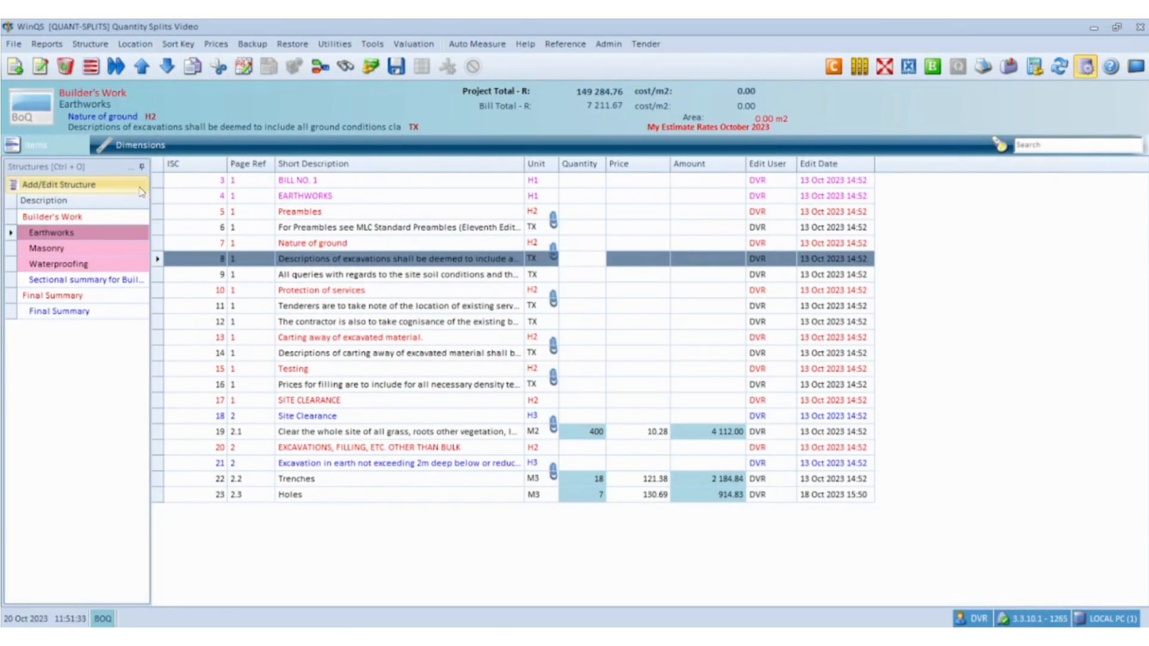
left_click(61, 184)
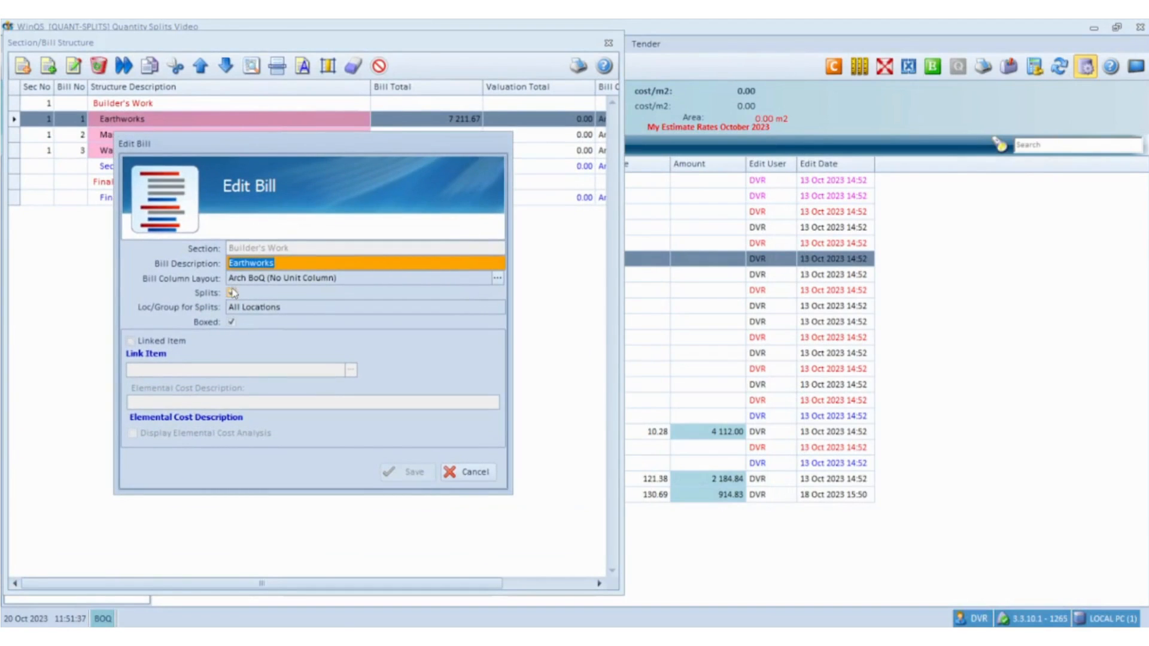
left_click(231, 292)
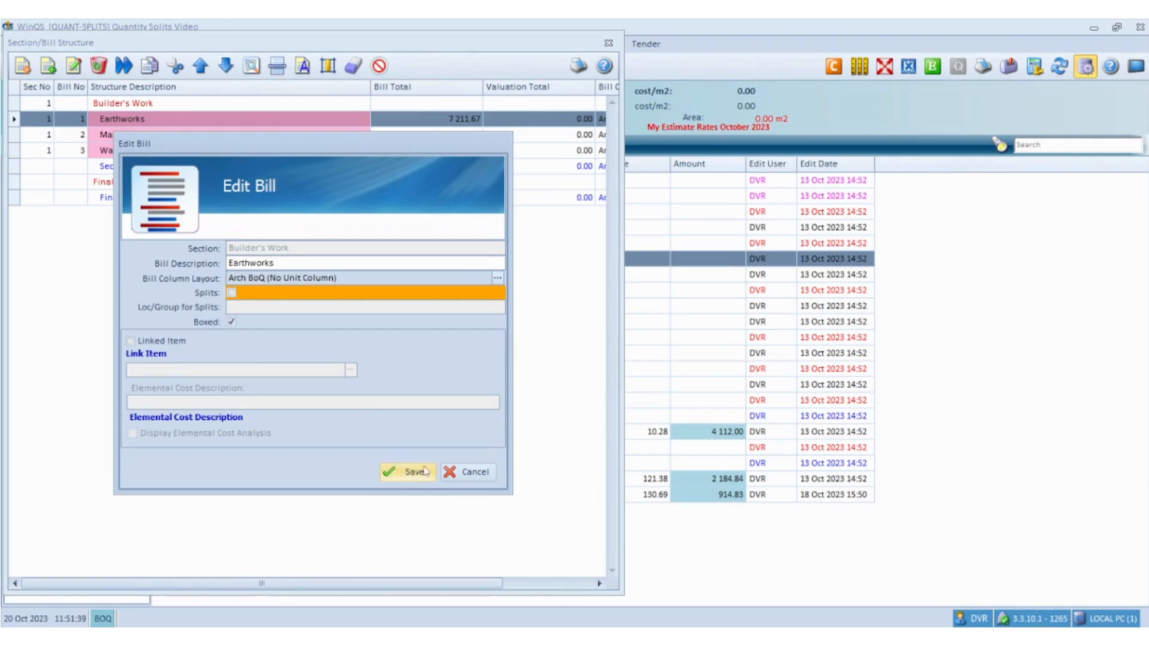
left_click(407, 471)
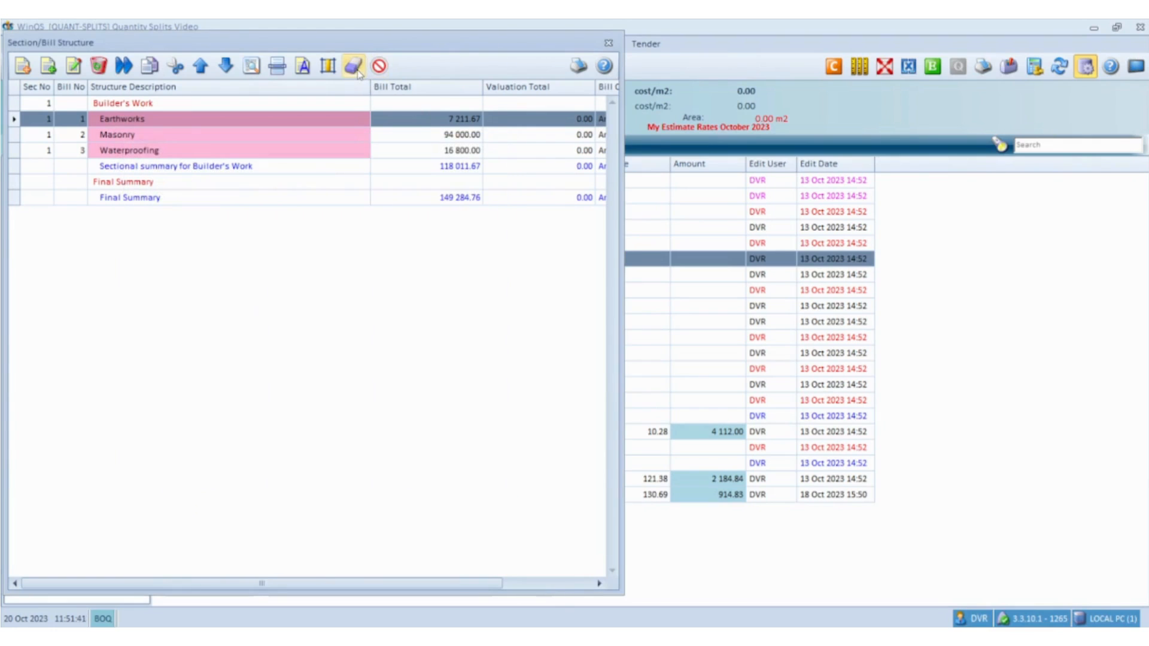
mouse_move(354, 65)
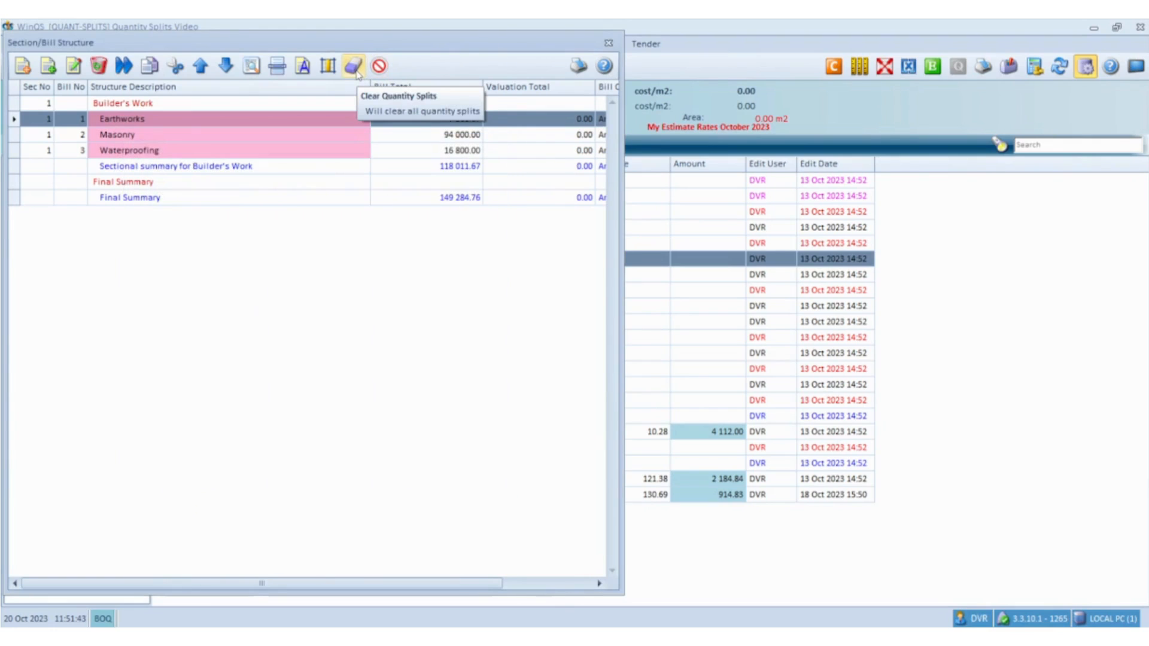
- Clear the quantity splits from all bills
left_click(355, 64)
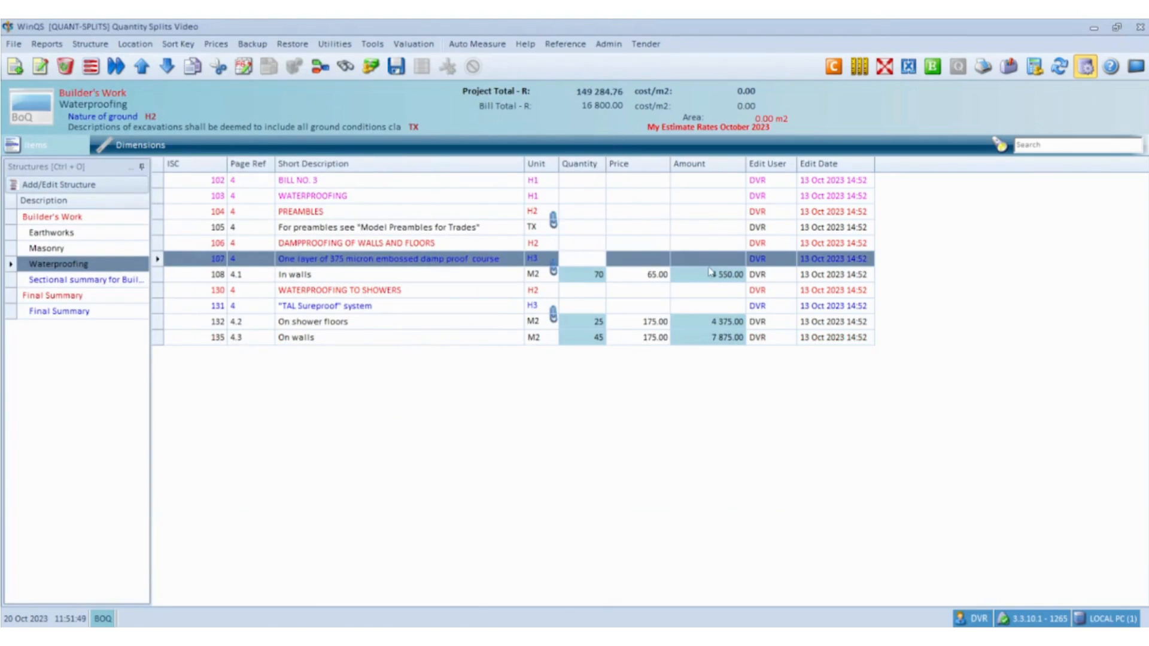
mouse_move(1040, 109)
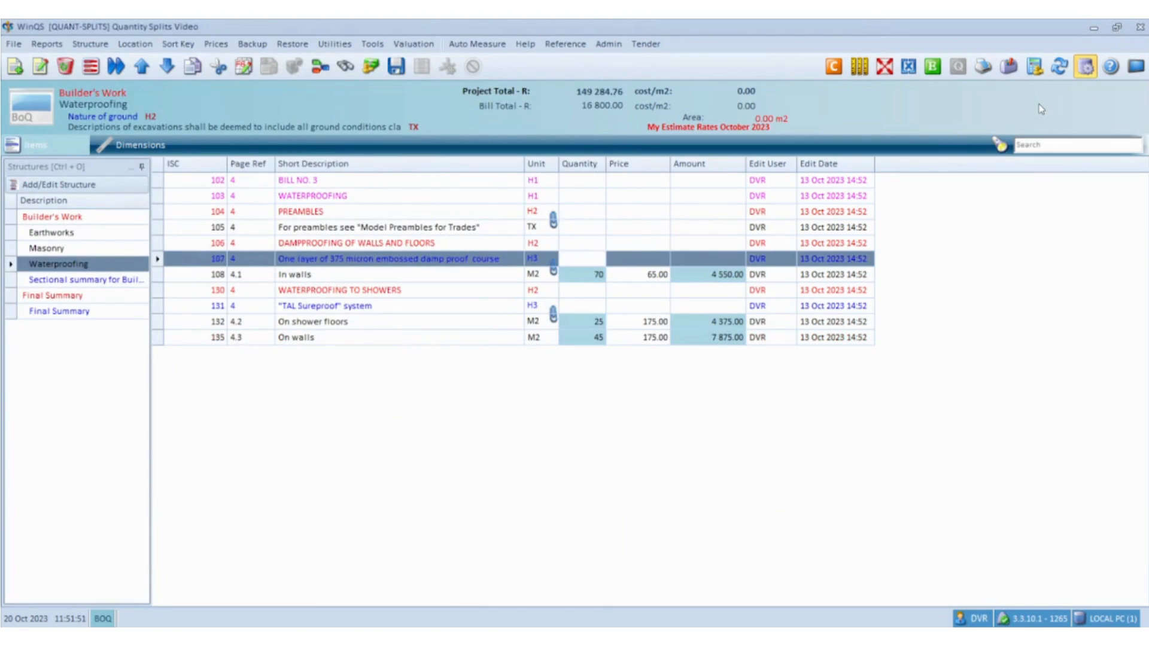
mouse_move(1034, 67)
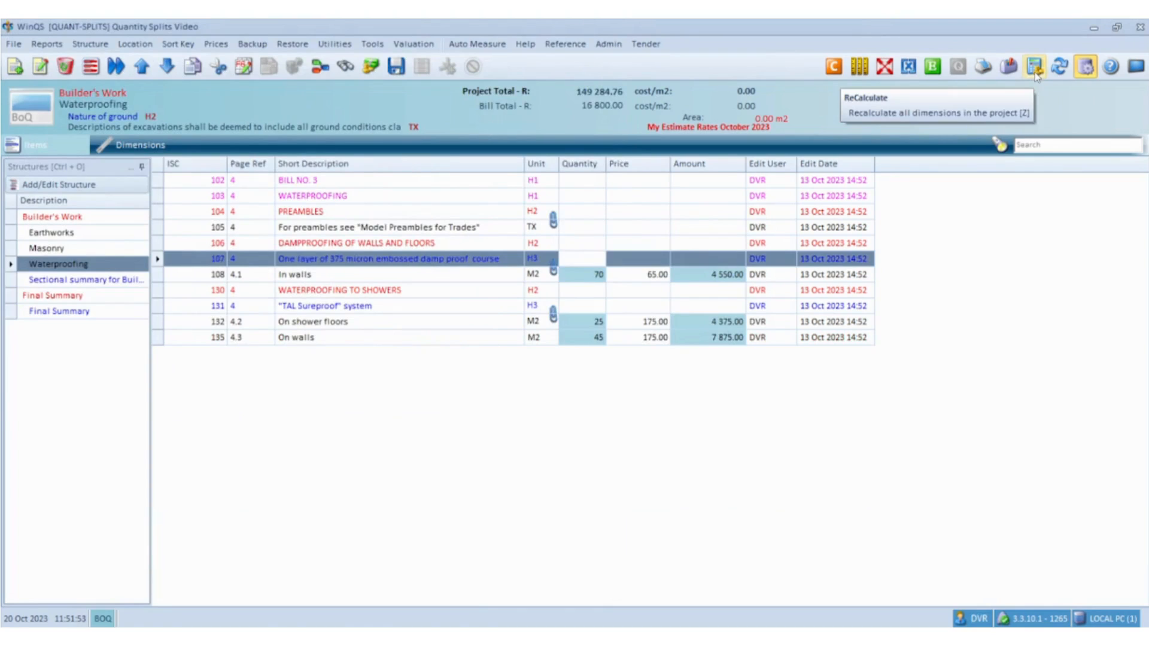
- Recalculate all dimensions in the project from the Waterproofing bill
left_click(1034, 67)
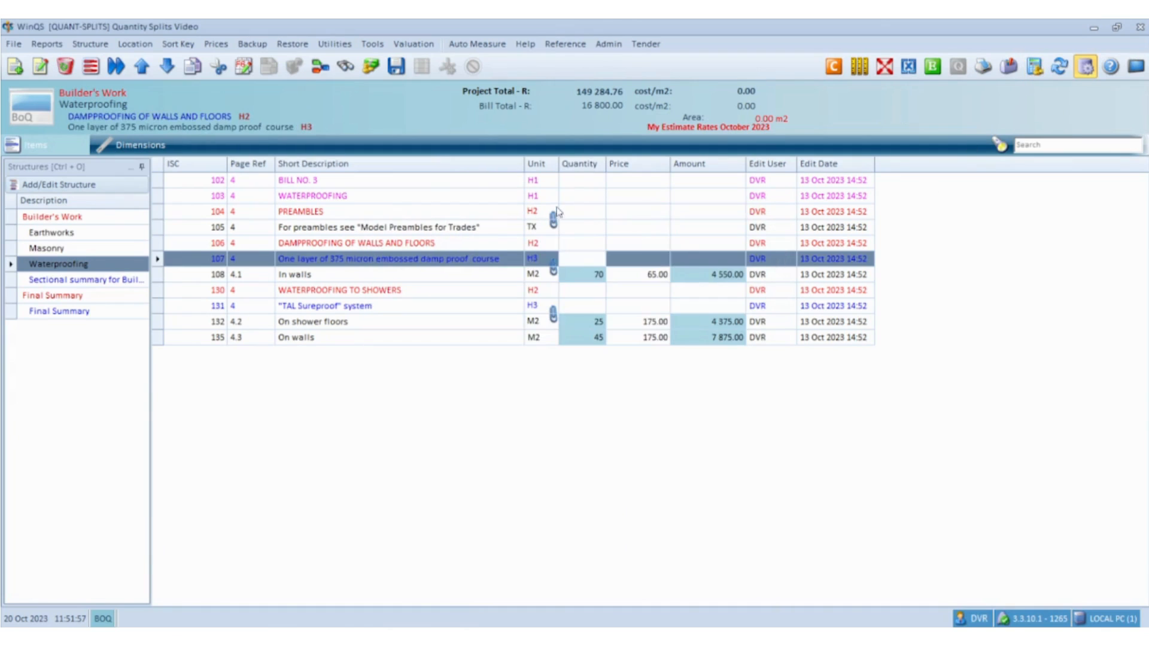
mouse_move(647, 289)
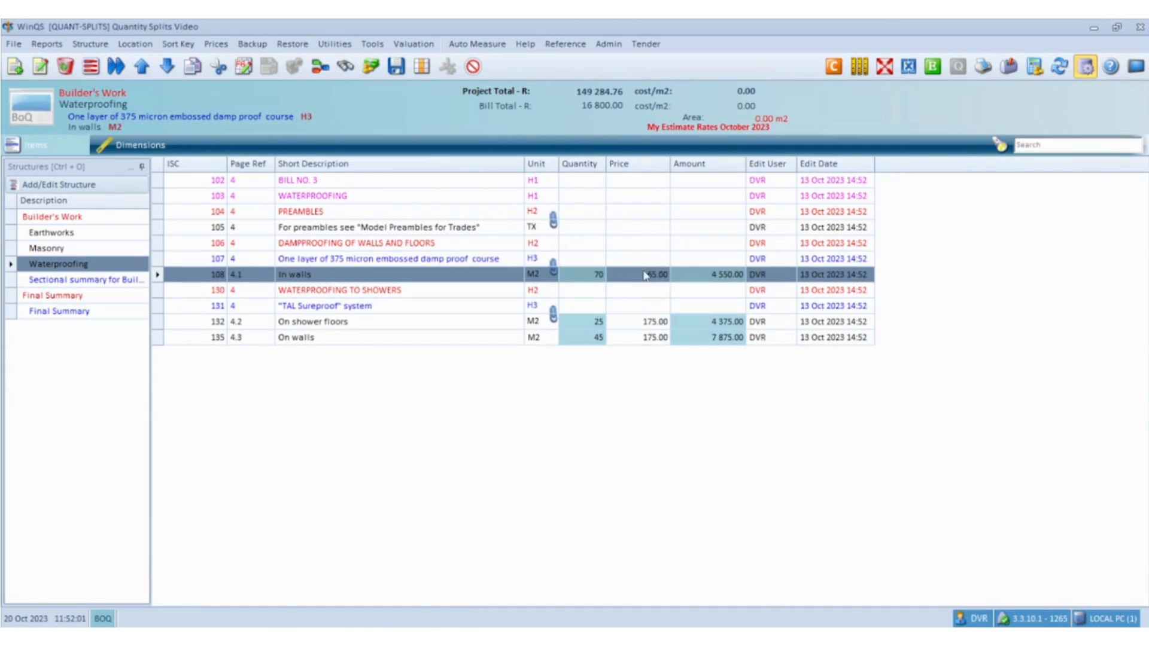
mouse_move(707, 381)
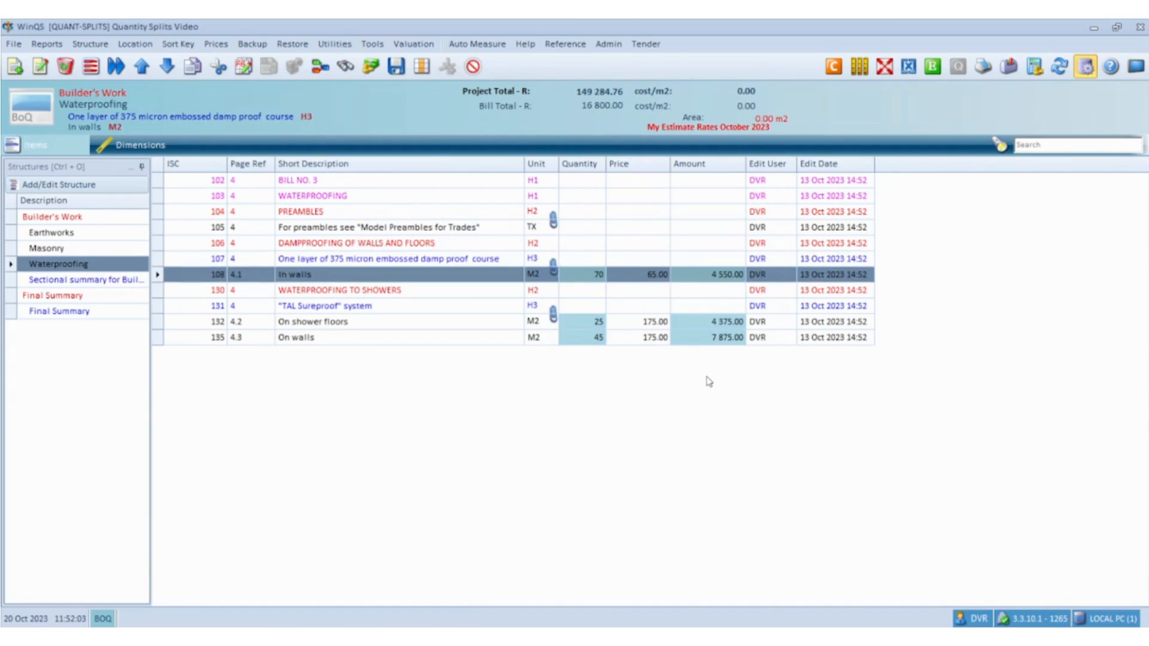